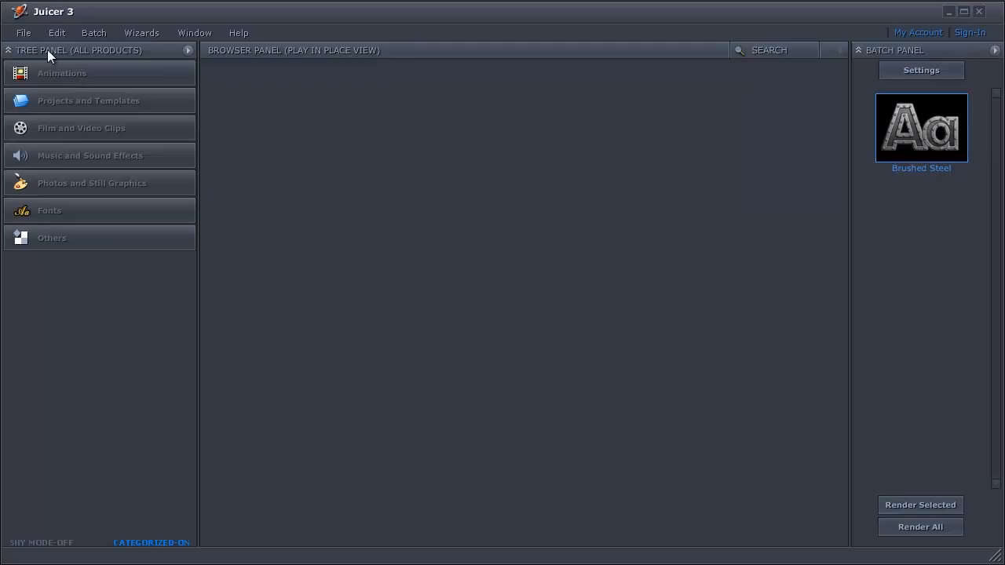
{"action": "mouse_move", "coordinate": [100, 104]}
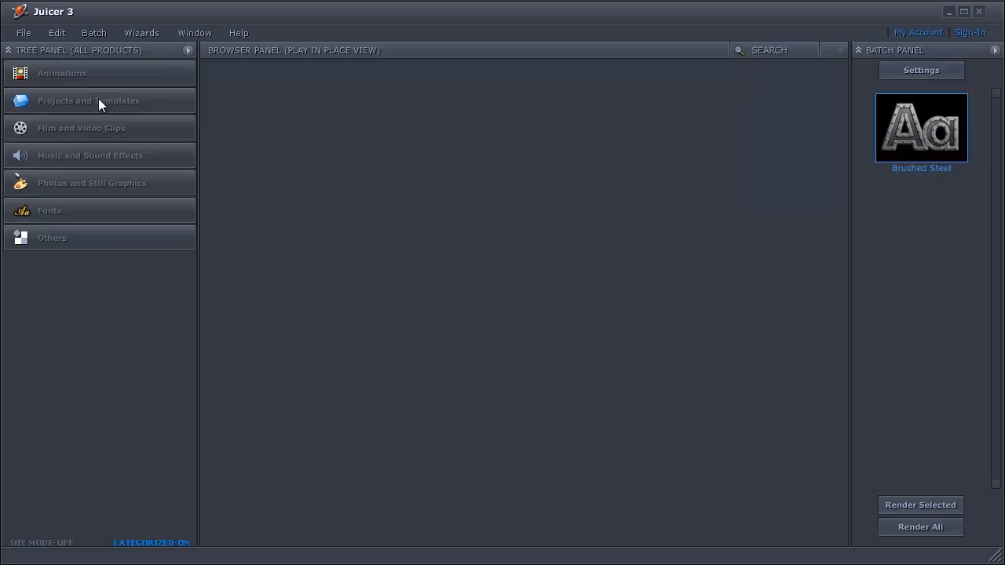
{"action": "mouse_move", "coordinate": [123, 155]}
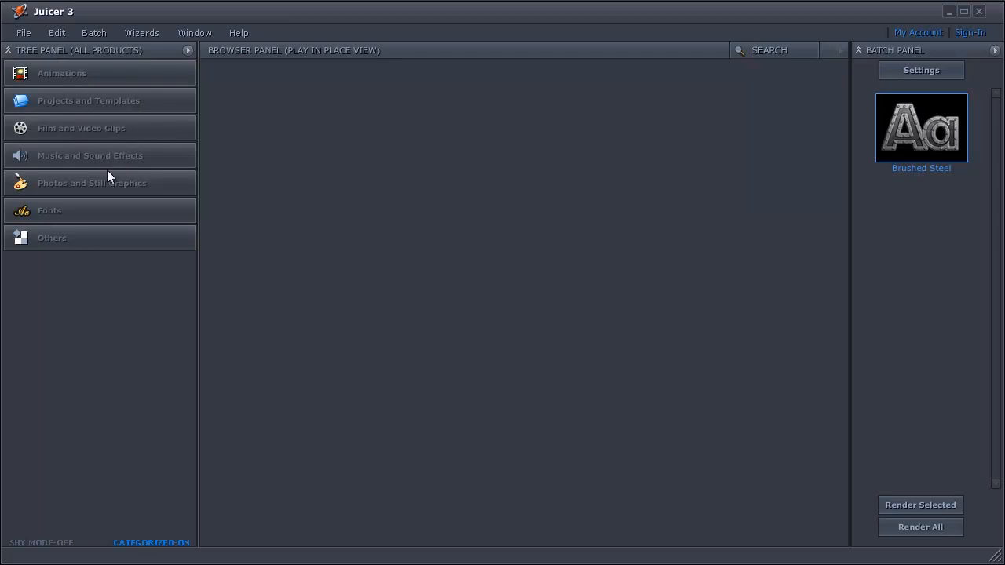
{"action": "mouse_move", "coordinate": [116, 126]}
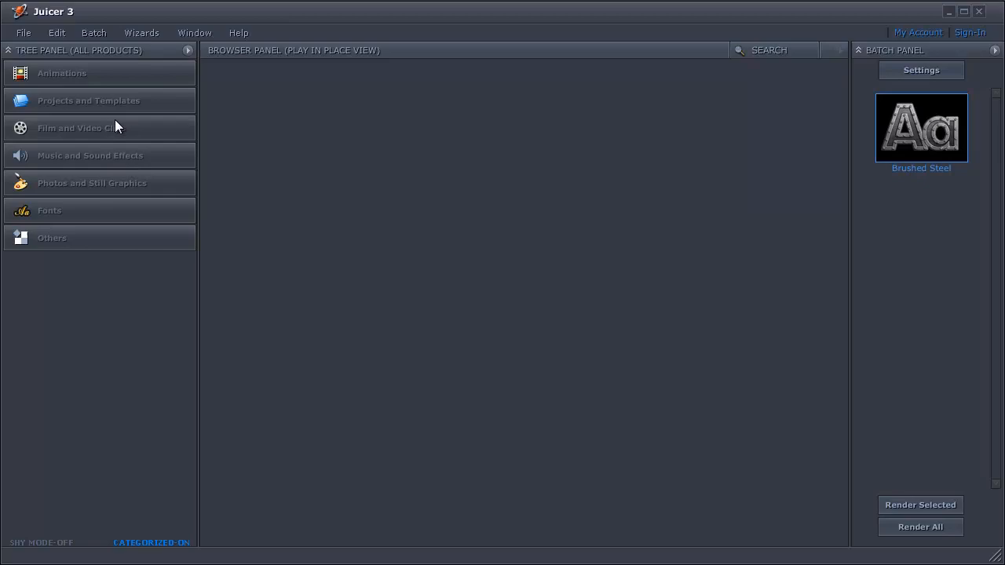
Step: Browse to After Effects Projects under Projects & Templates, listing 50 template thumbnails
{"action": "left_click", "coordinate": [88, 101]}
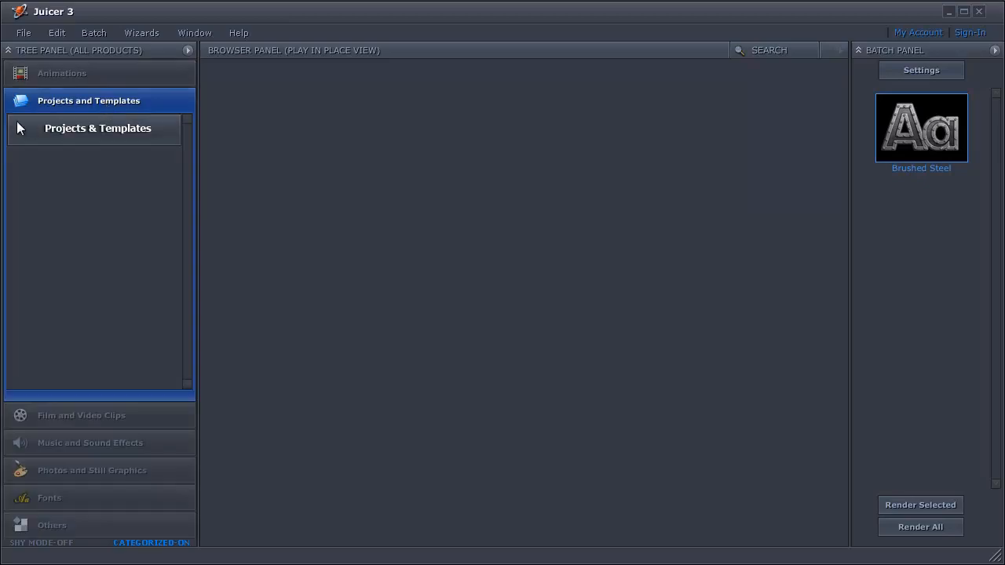
{"action": "left_click", "coordinate": [97, 129]}
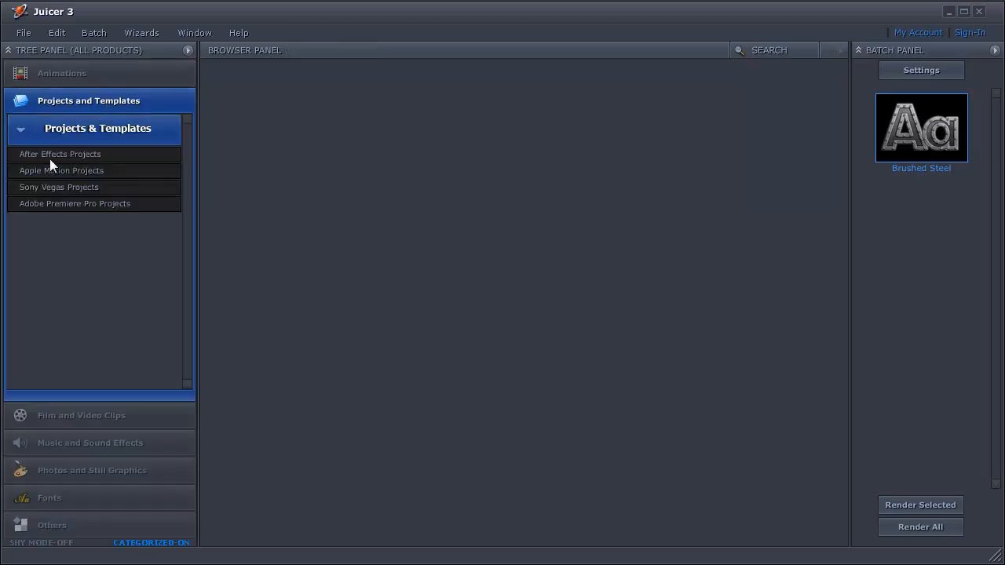
{"action": "left_click", "coordinate": [60, 154]}
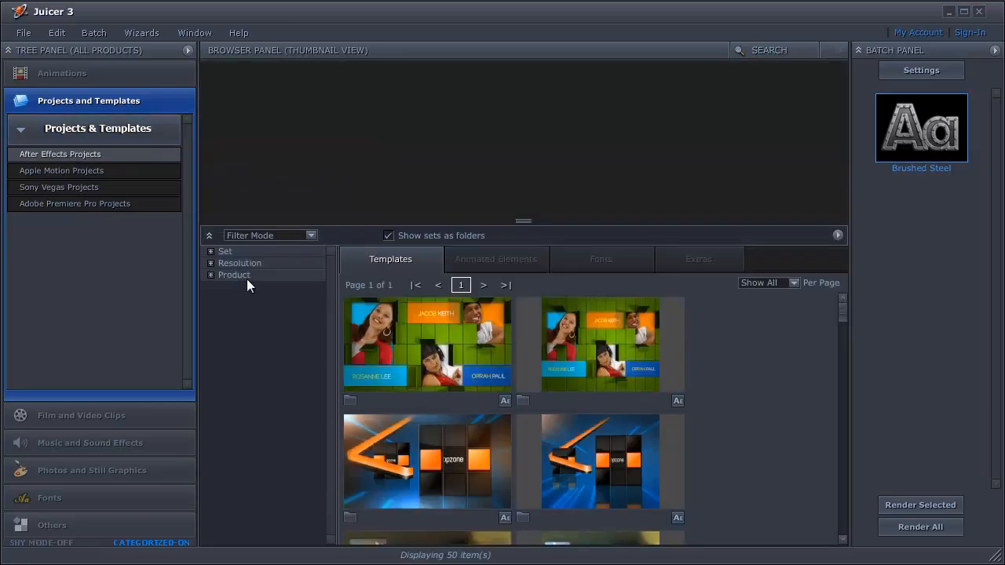
{"action": "mouse_move", "coordinate": [228, 283]}
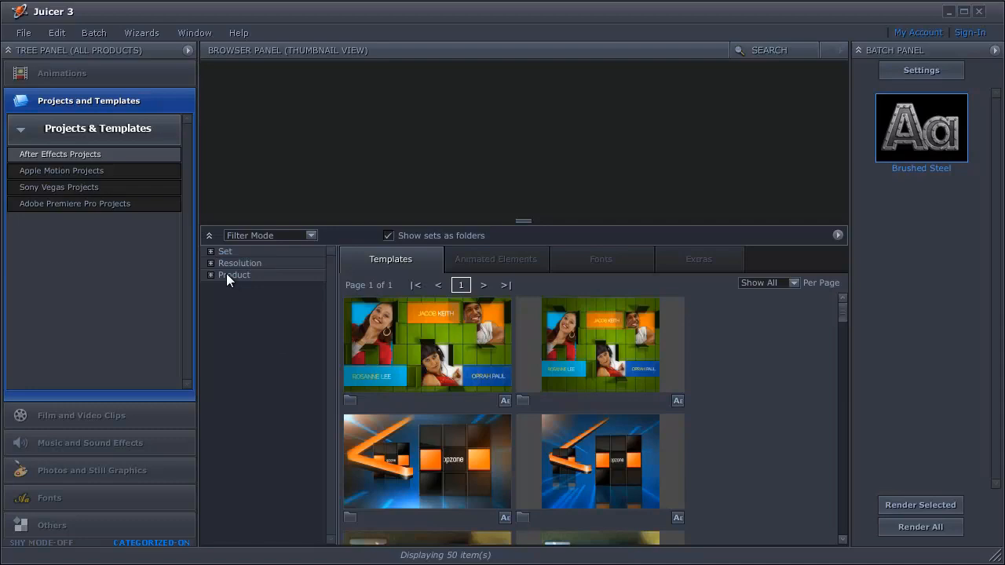
Step: Filter by the Toxic Templates product, preview Cube Twist SD and open the two-template set
{"action": "left_click", "coordinate": [235, 274]}
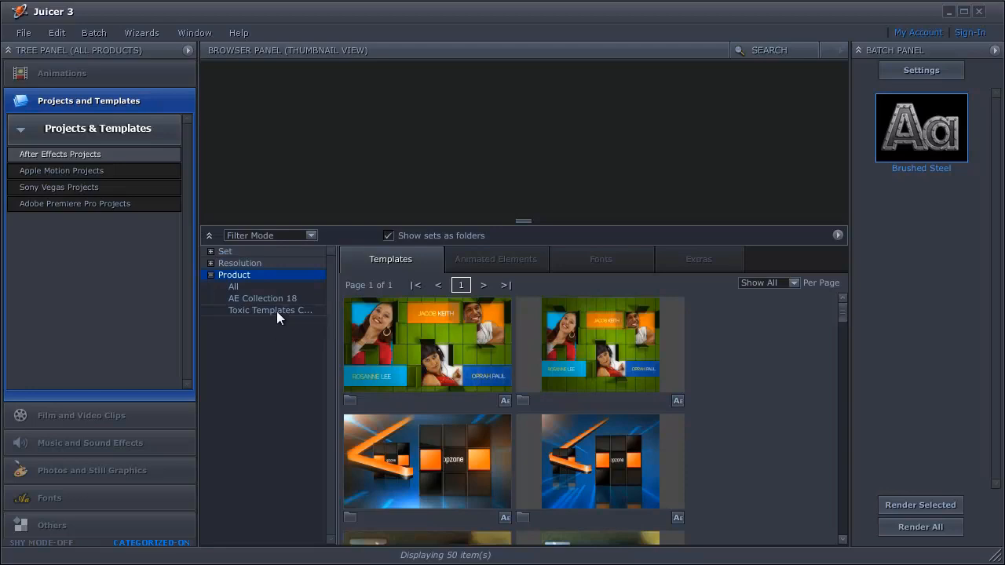
{"action": "left_click", "coordinate": [270, 311]}
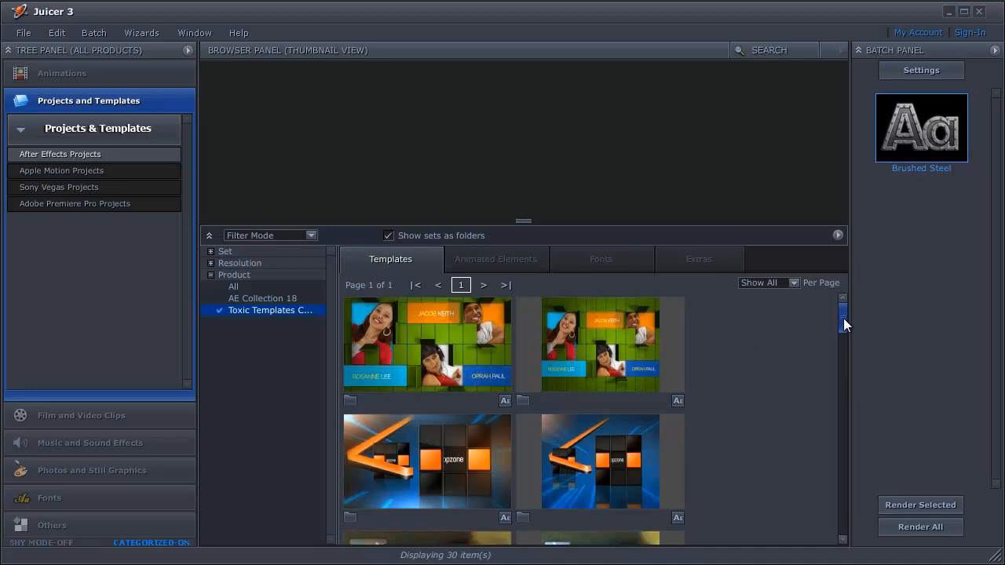
{"action": "scroll", "scroll_direction": "down", "scroll_amount": 3}
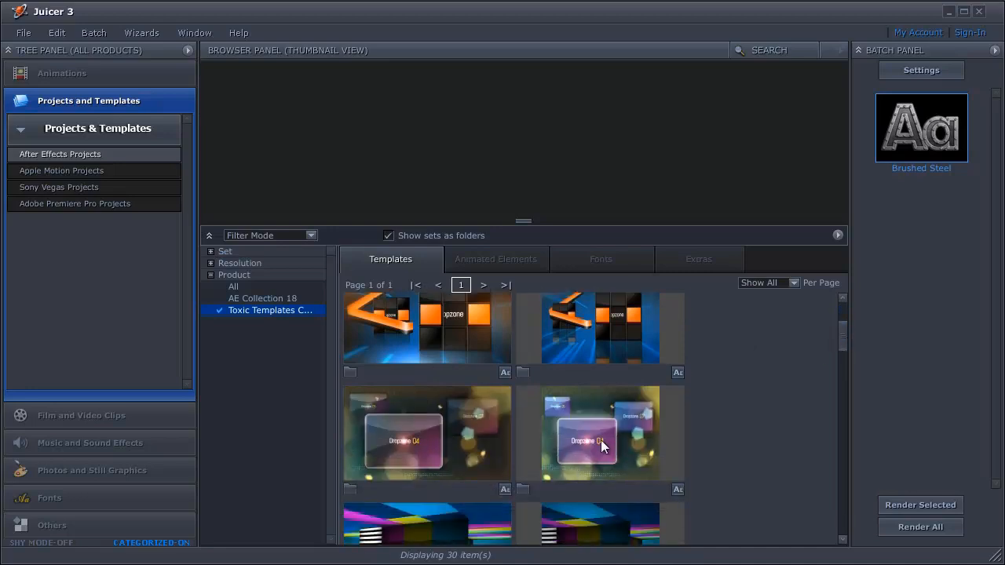
{"action": "left_click", "coordinate": [600, 433]}
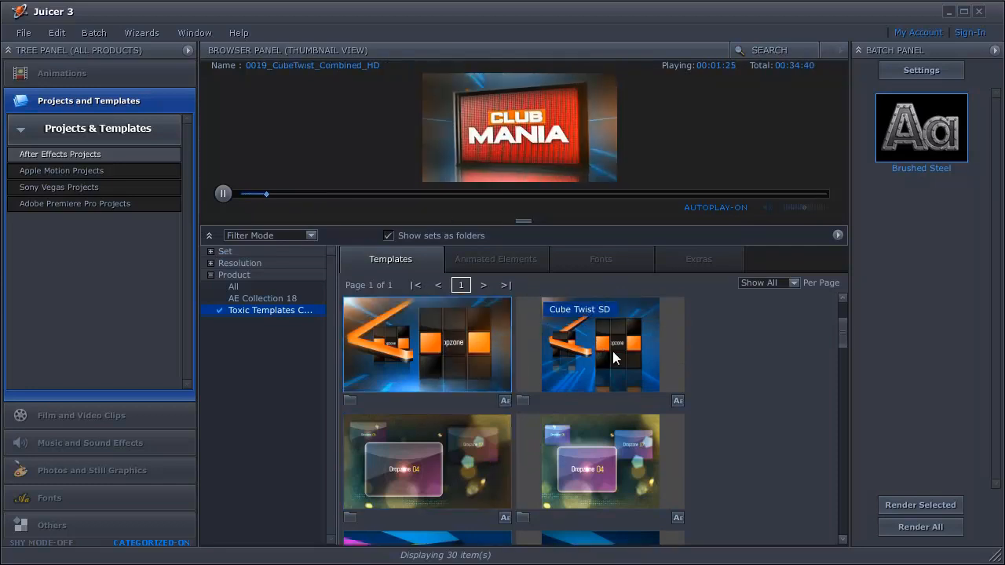
{"action": "left_click", "coordinate": [600, 344]}
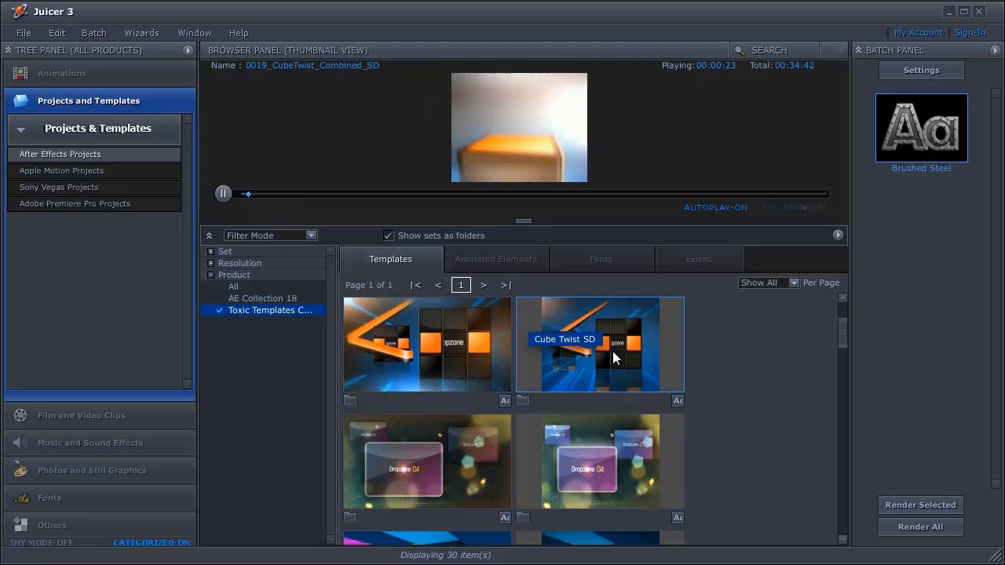
{"action": "scroll", "scroll_direction": "down", "scroll_amount": 3}
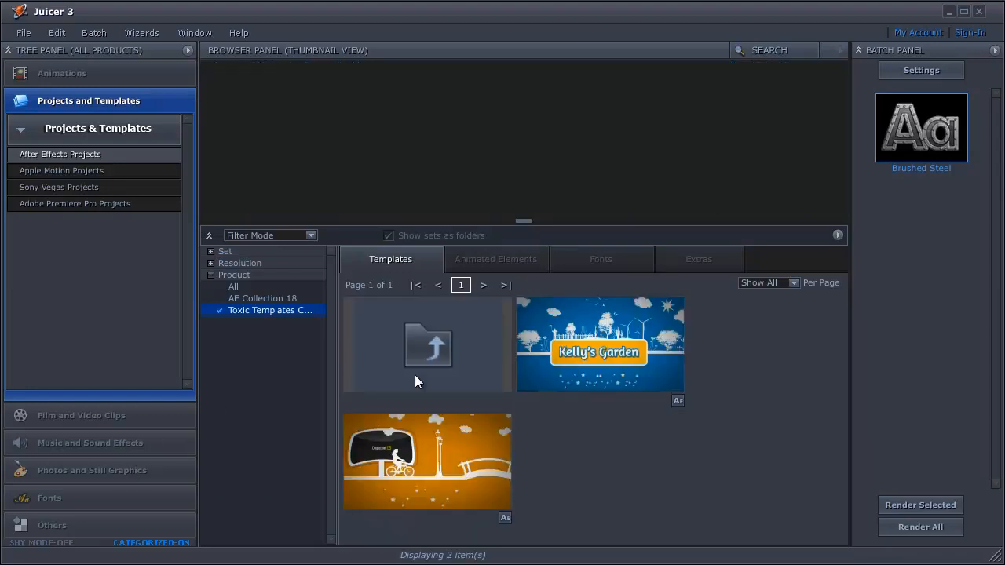
{"action": "mouse_move", "coordinate": [598, 352]}
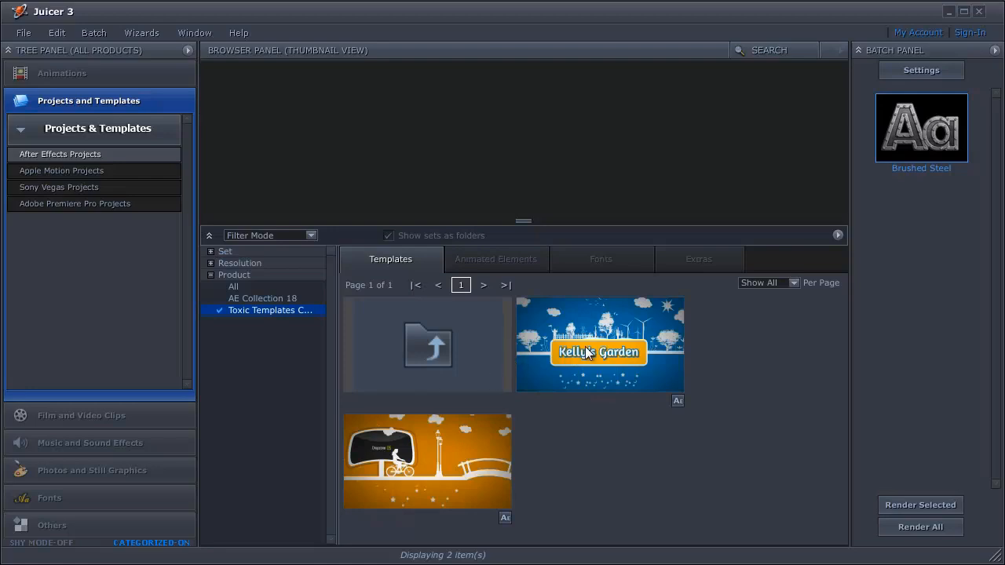
Step: Preview Kelly's Garden, then show project options for the bicycle template Moving Through The Line Option 2 HD
{"action": "left_click", "coordinate": [599, 352]}
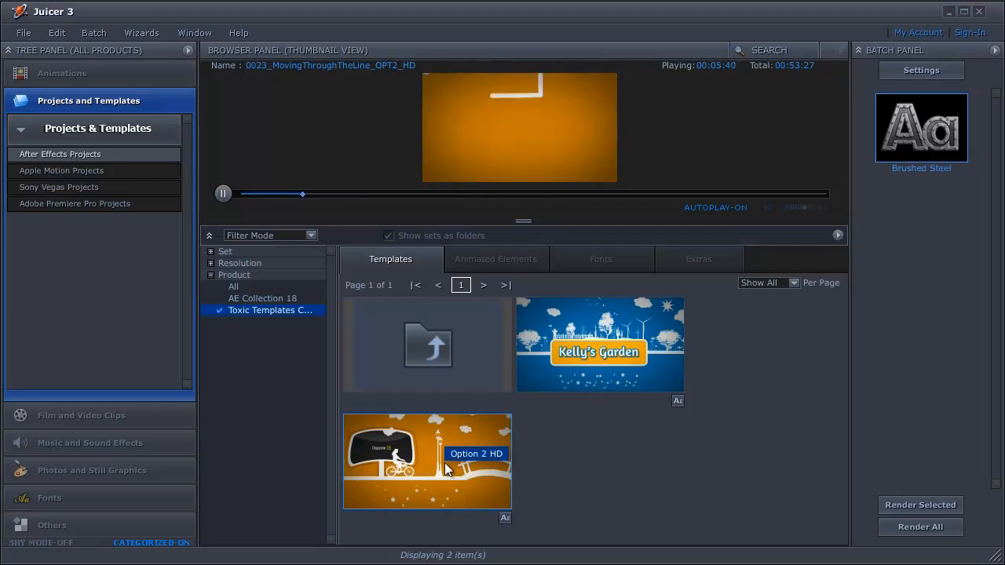
{"action": "mouse_move", "coordinate": [446, 408]}
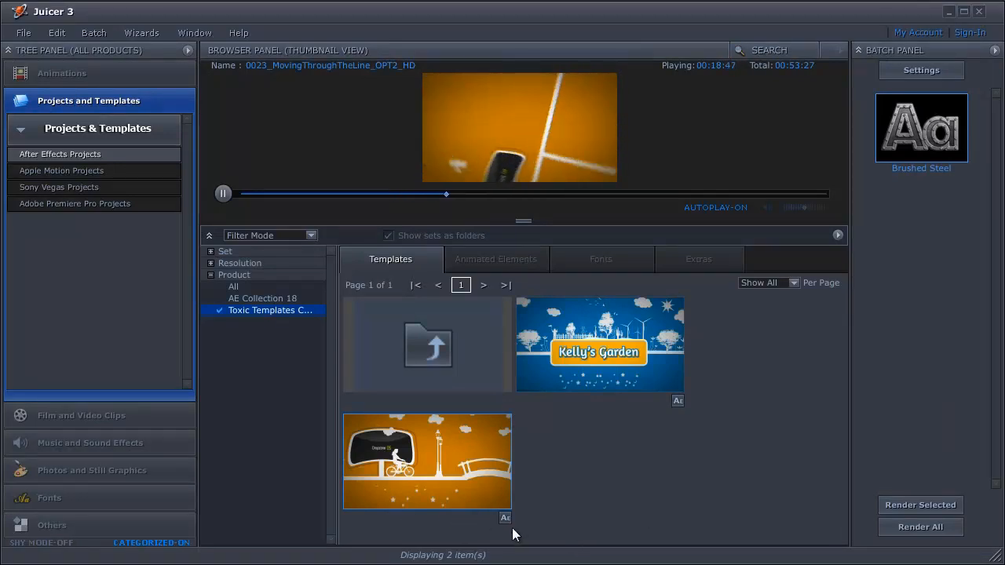
{"action": "left_click", "coordinate": [505, 518]}
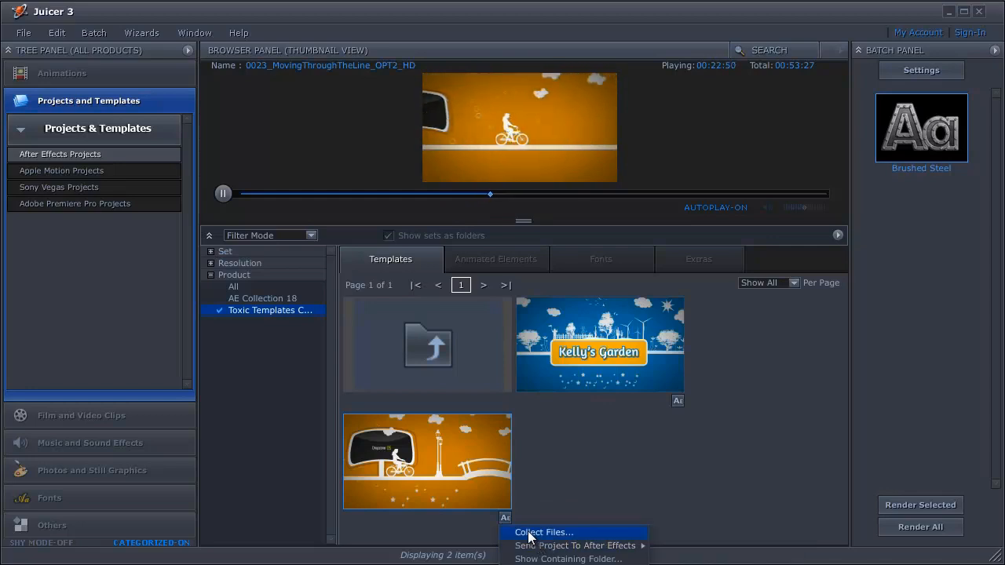
{"action": "mouse_move", "coordinate": [575, 545]}
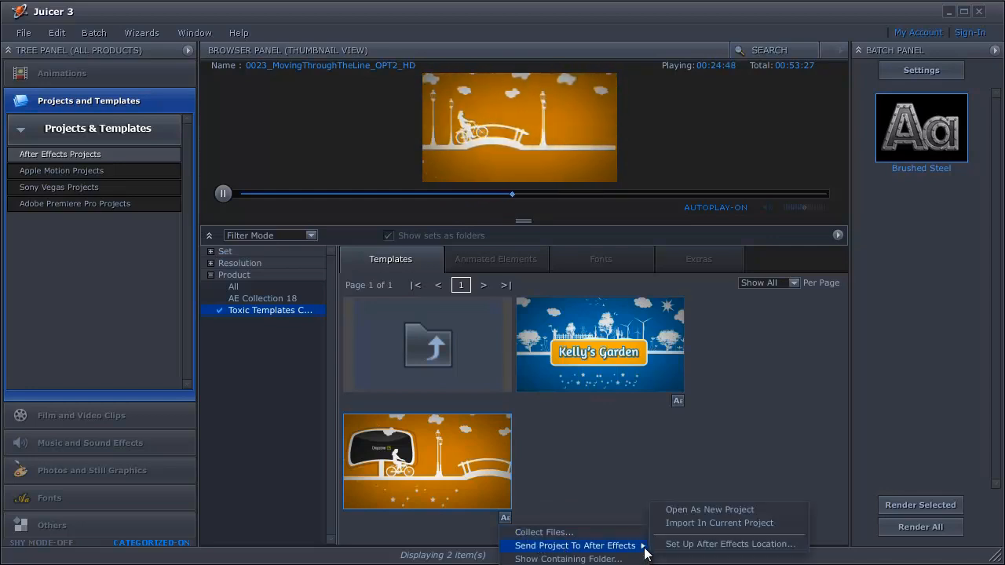
{"action": "mouse_move", "coordinate": [721, 518]}
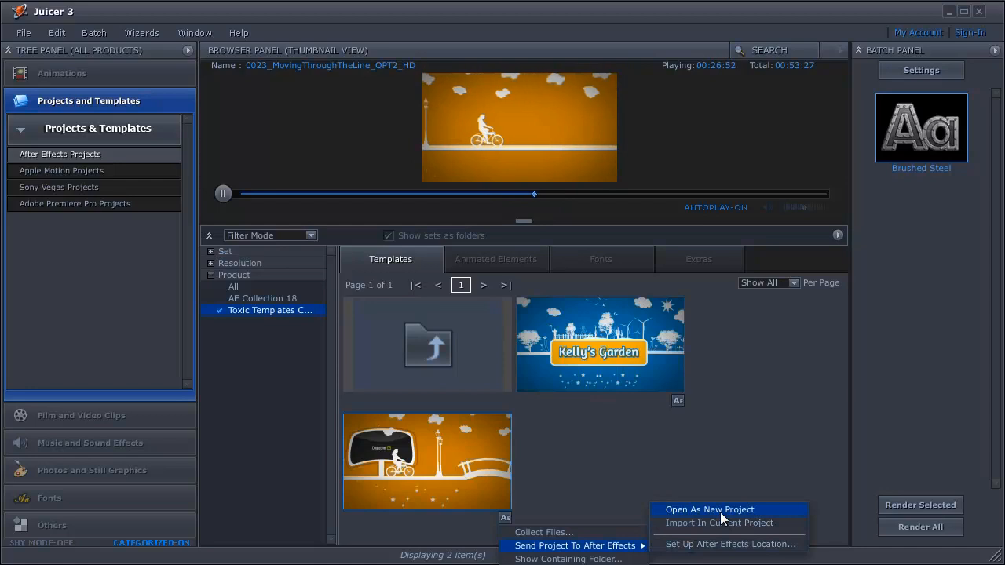
Step: Send the bicycle template to After Effects as a new project with the Full HD source
{"action": "left_click", "coordinate": [709, 509]}
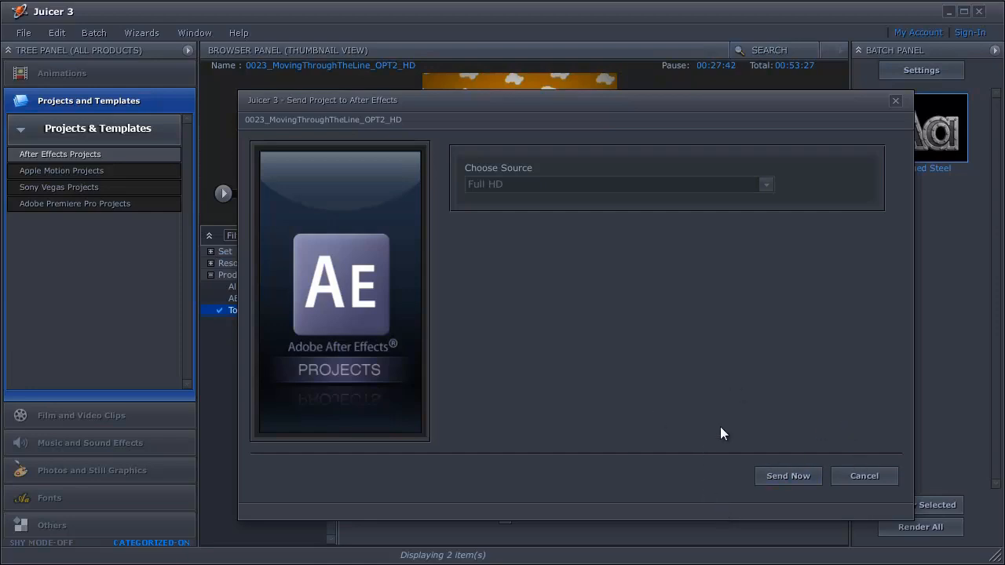
{"action": "left_click", "coordinate": [863, 475]}
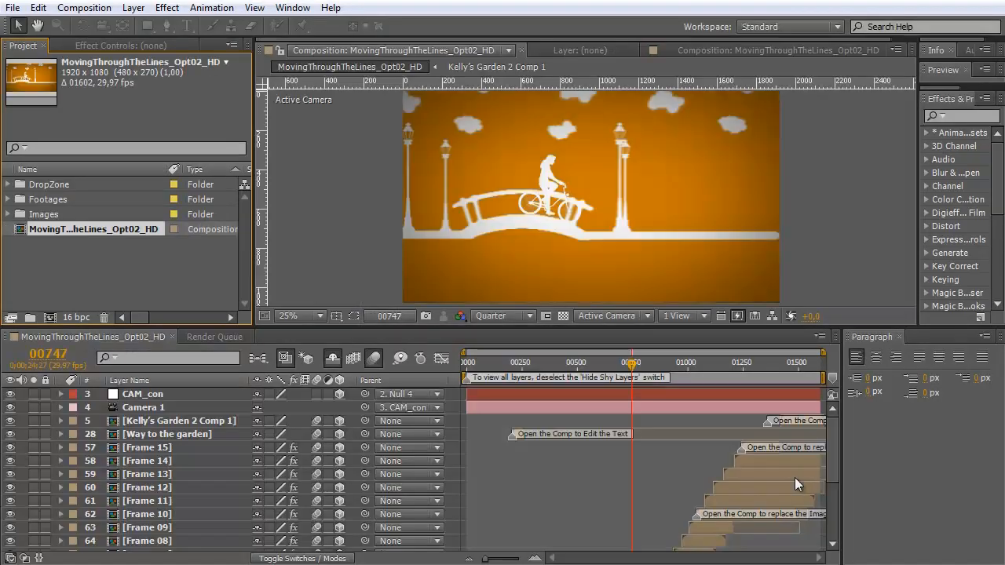
{"action": "mouse_move", "coordinate": [211, 280]}
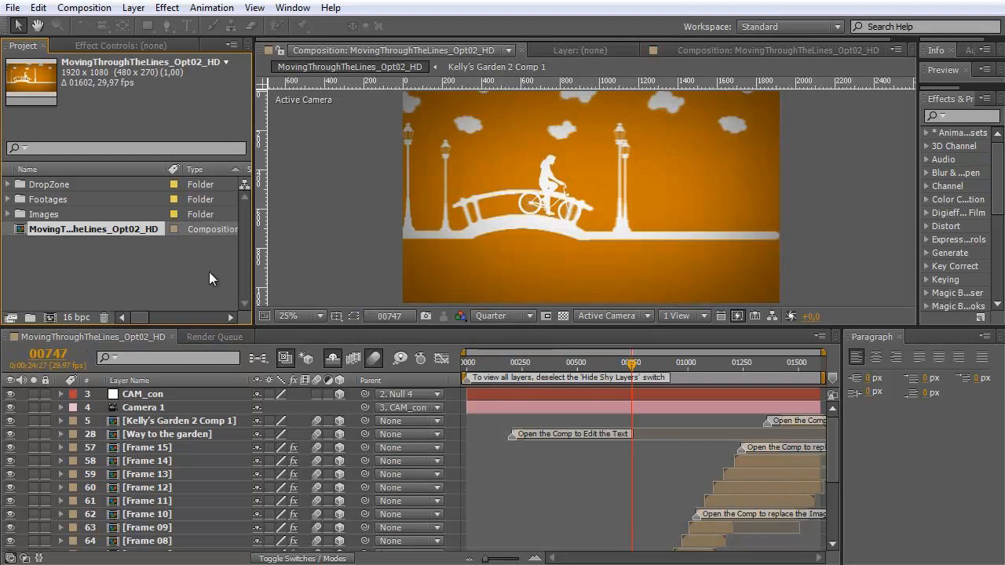
Step: Show the File commands over the newly opened bicycle template project
{"action": "left_click", "coordinate": [12, 7]}
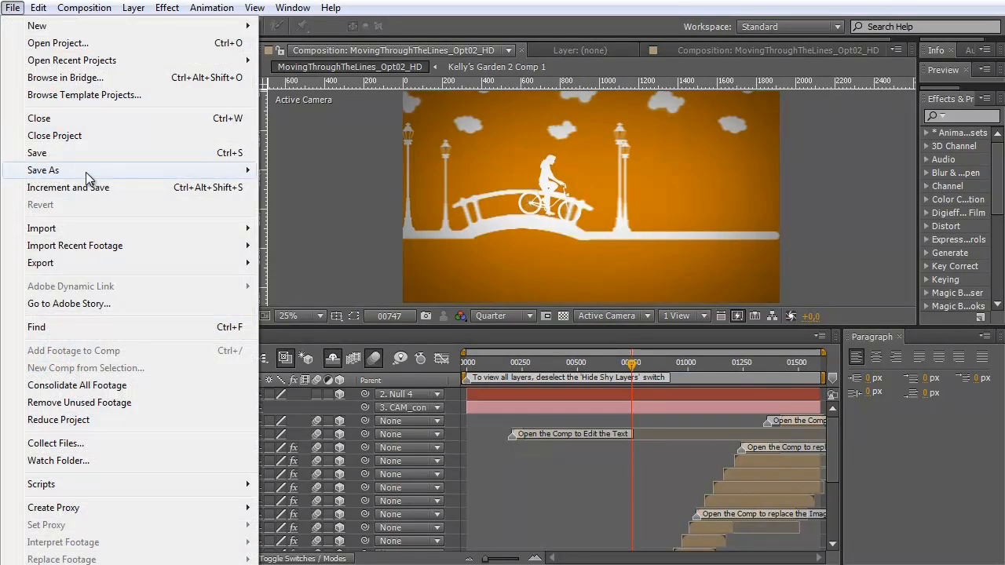
Step: Save the project as 002.aep in the project folder next to 001.aep
{"action": "left_click", "coordinate": [44, 169]}
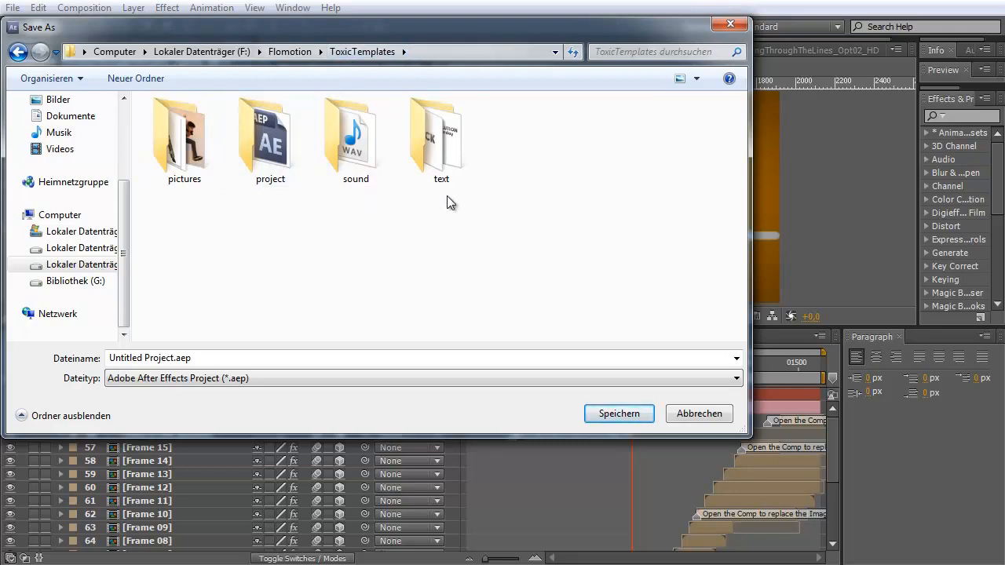
{"action": "double_click", "coordinate": [270, 133]}
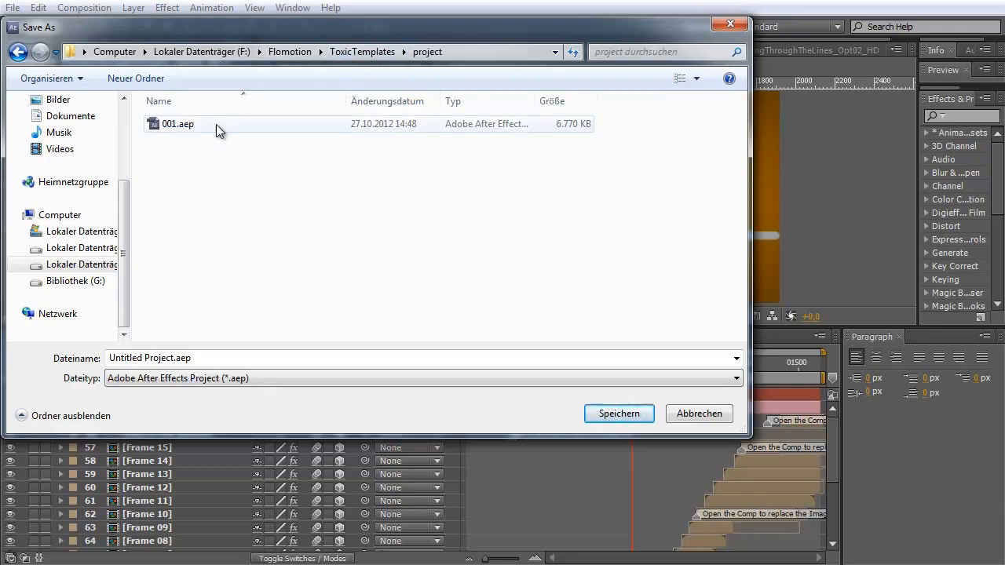
{"action": "left_click", "coordinate": [177, 123]}
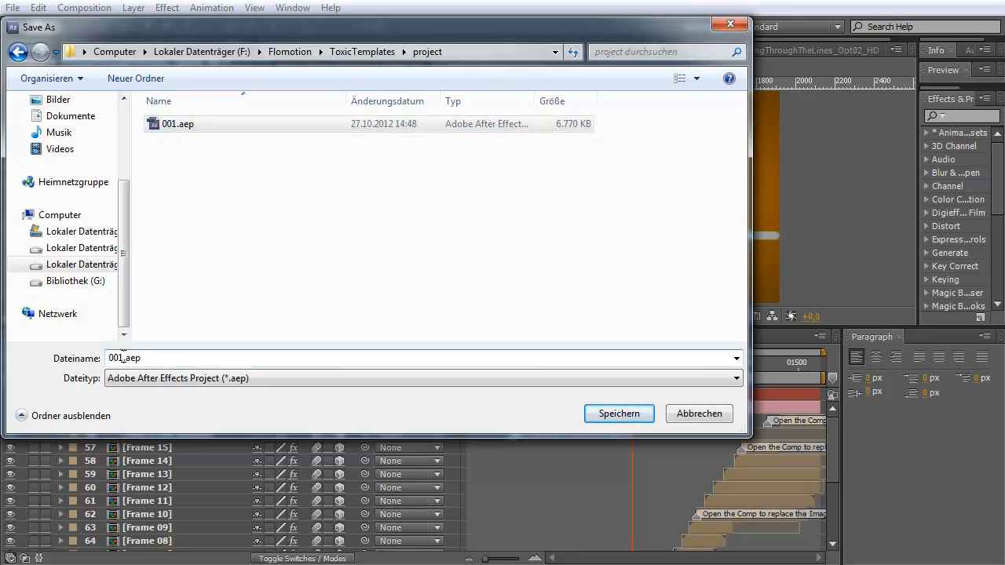
{"action": "type", "text": "002.aep"}
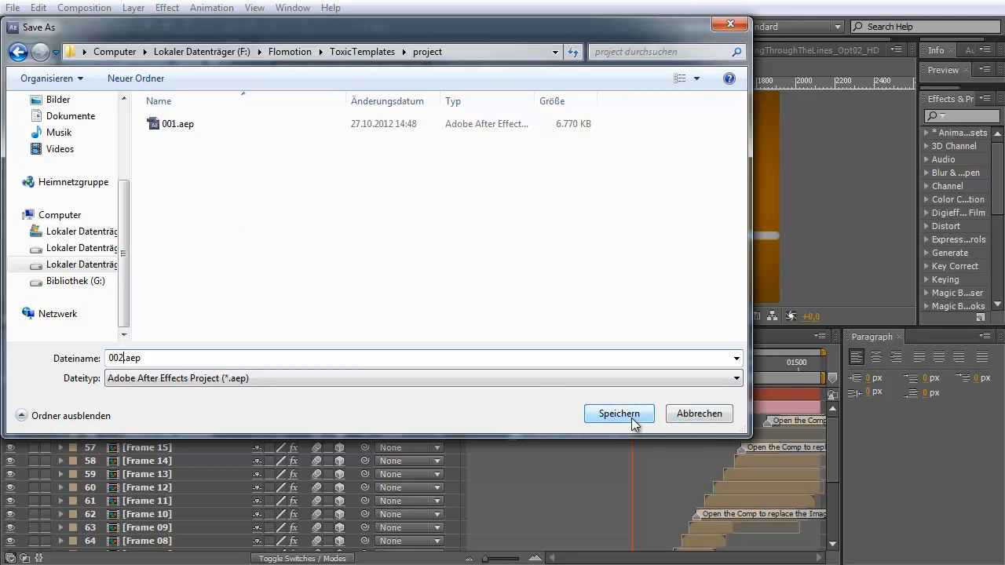
{"action": "left_click", "coordinate": [619, 415]}
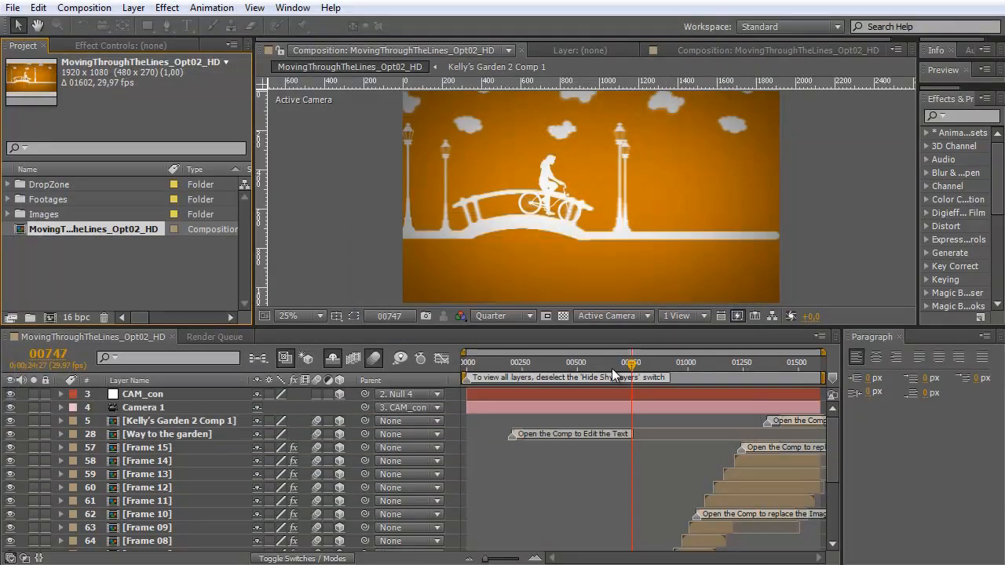
{"action": "mouse_move", "coordinate": [612, 374]}
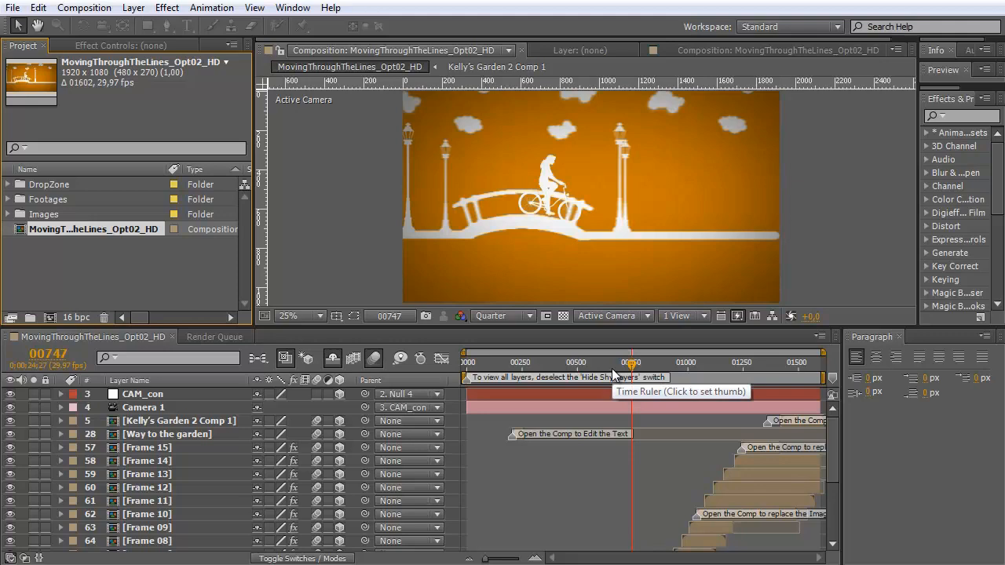
{"action": "mouse_move", "coordinate": [581, 418]}
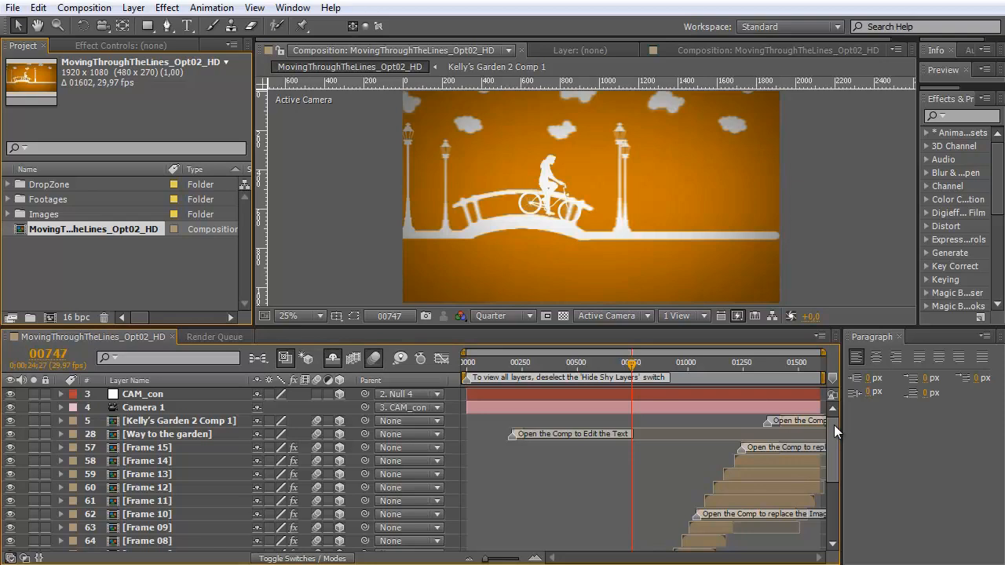
{"action": "mouse_move", "coordinate": [857, 434]}
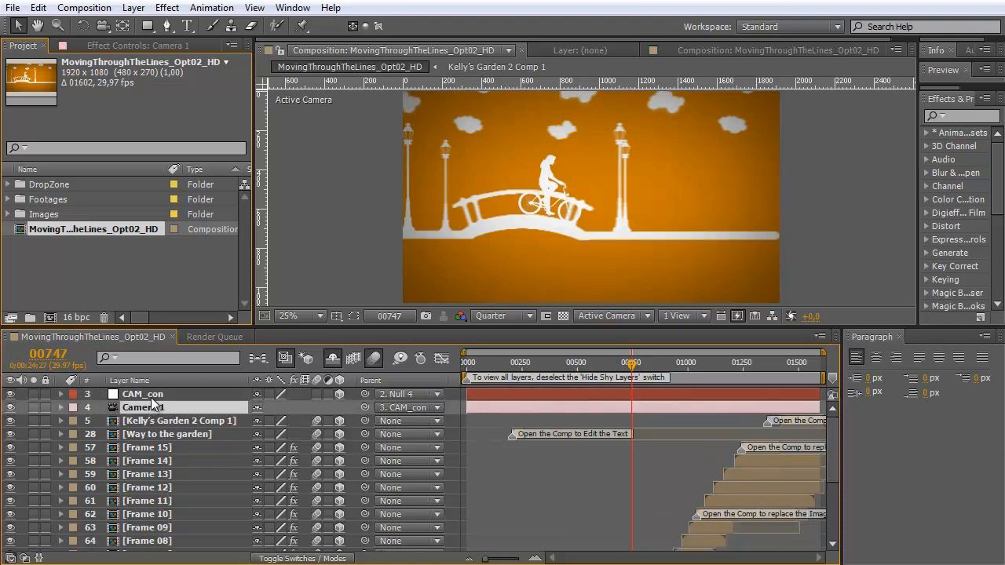
Step: Select CAM_con and turn off Hide Shy Layers to reveal Black Solid 2, Null 4 and other layers
{"action": "left_click", "coordinate": [141, 393]}
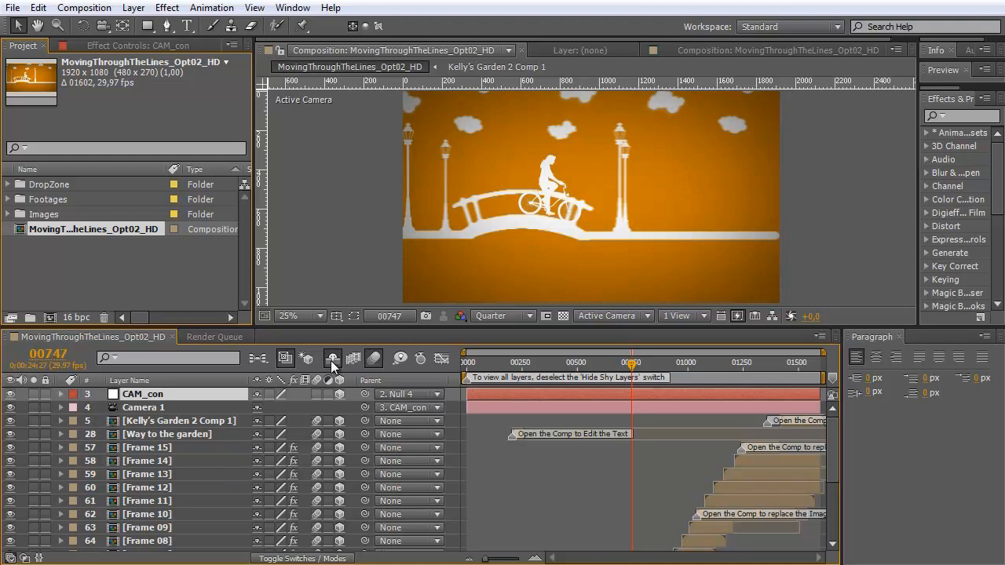
{"action": "mouse_move", "coordinate": [333, 358]}
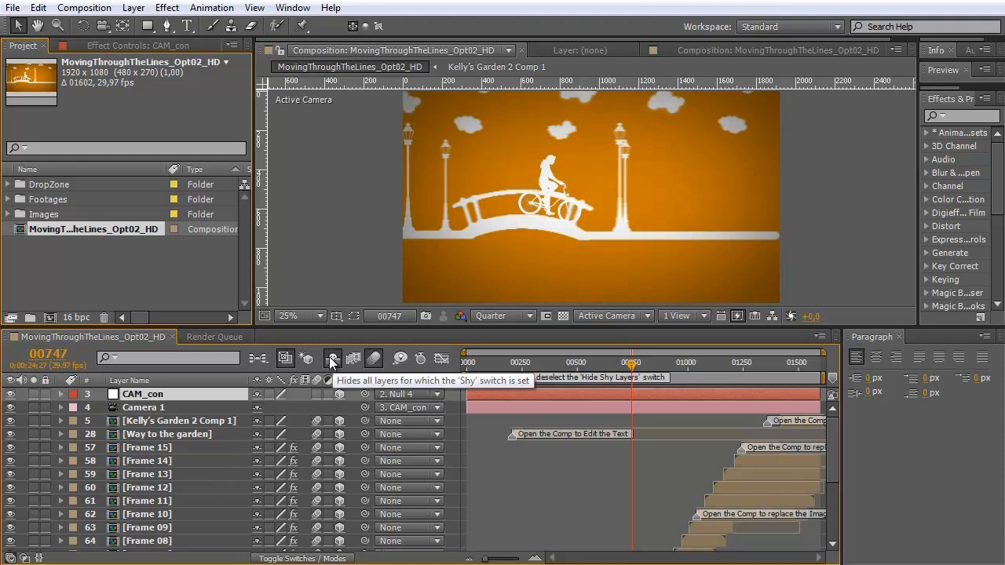
{"action": "left_click", "coordinate": [332, 358]}
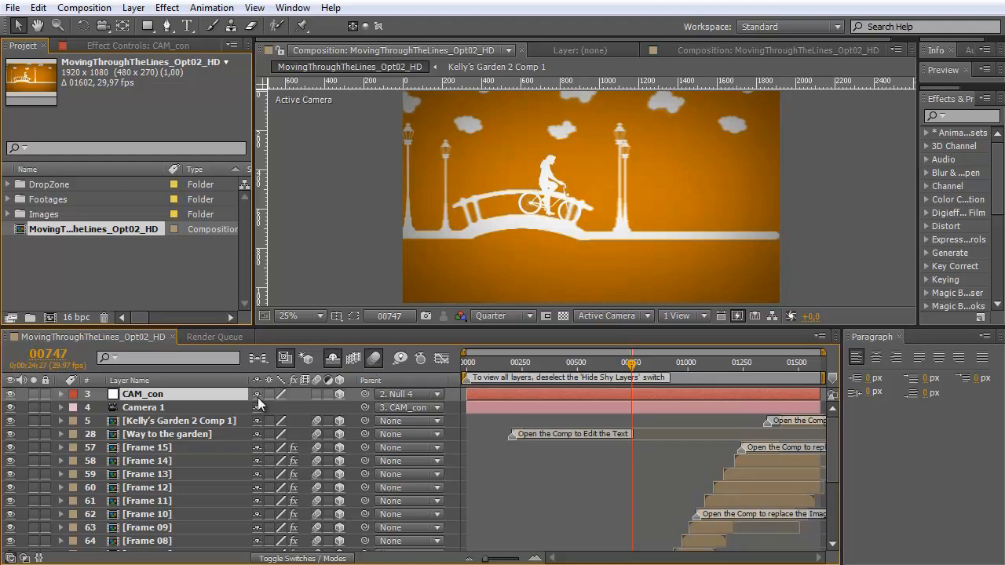
{"action": "mouse_move", "coordinate": [255, 401]}
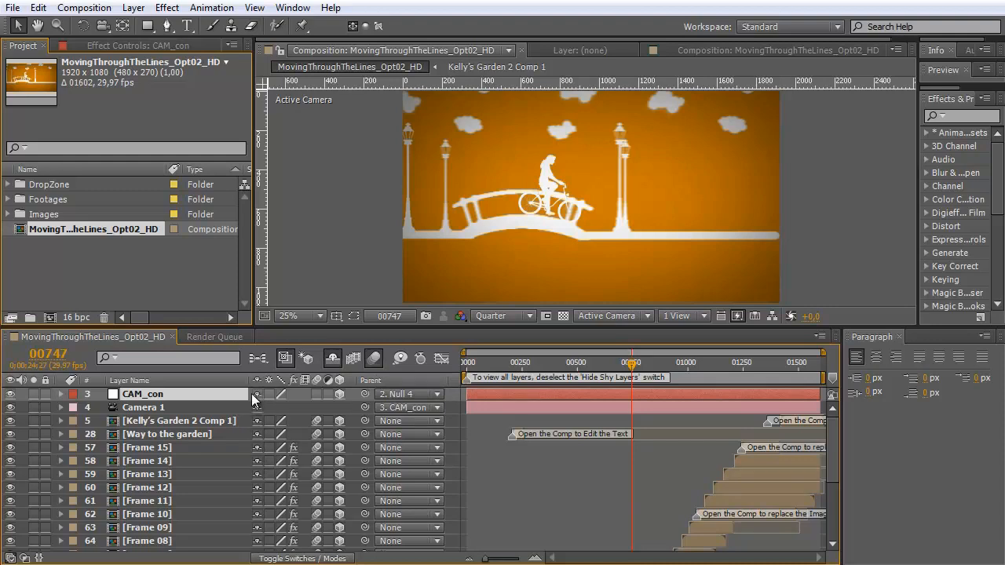
{"action": "mouse_move", "coordinate": [333, 358]}
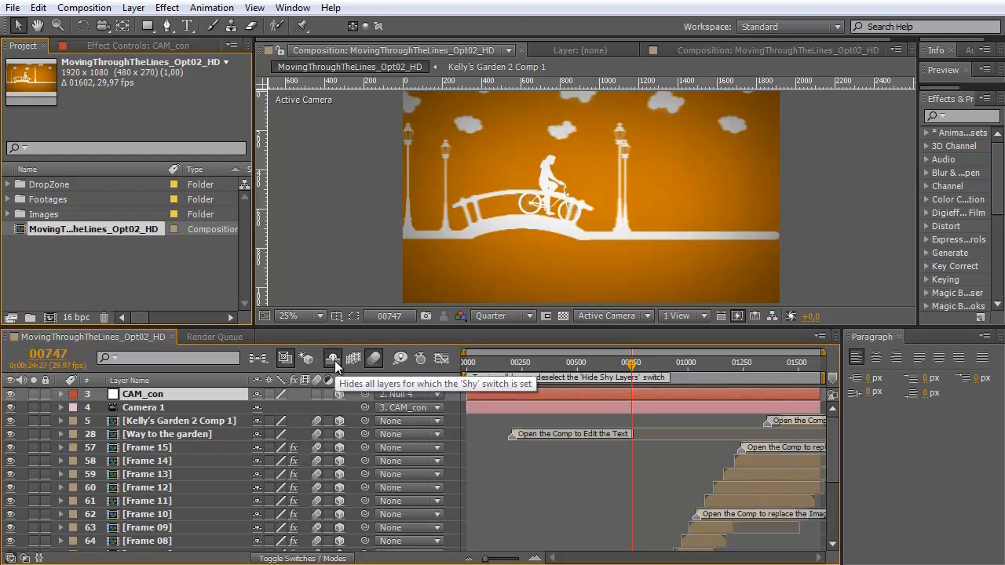
{"action": "left_click", "coordinate": [333, 357]}
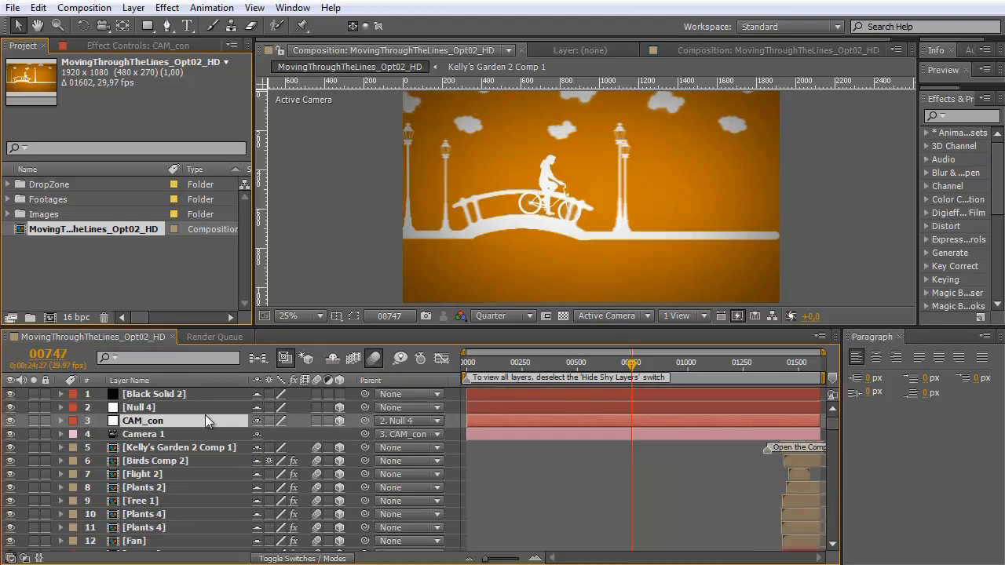
{"action": "scroll", "scroll_direction": "down", "scroll_amount": 3}
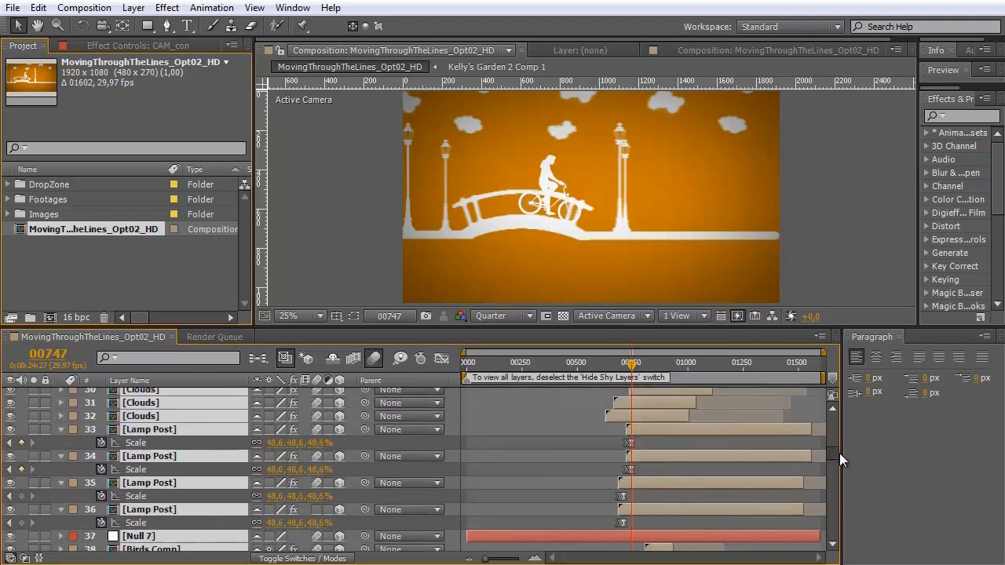
{"action": "scroll", "scroll_direction": "down", "scroll_amount": 3}
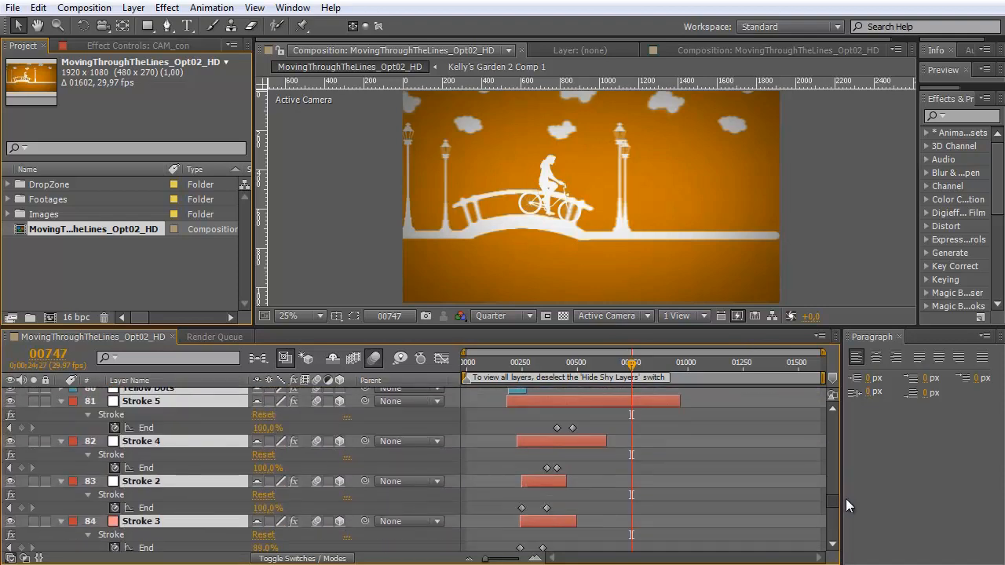
{"action": "scroll", "scroll_direction": "down", "scroll_amount": 3}
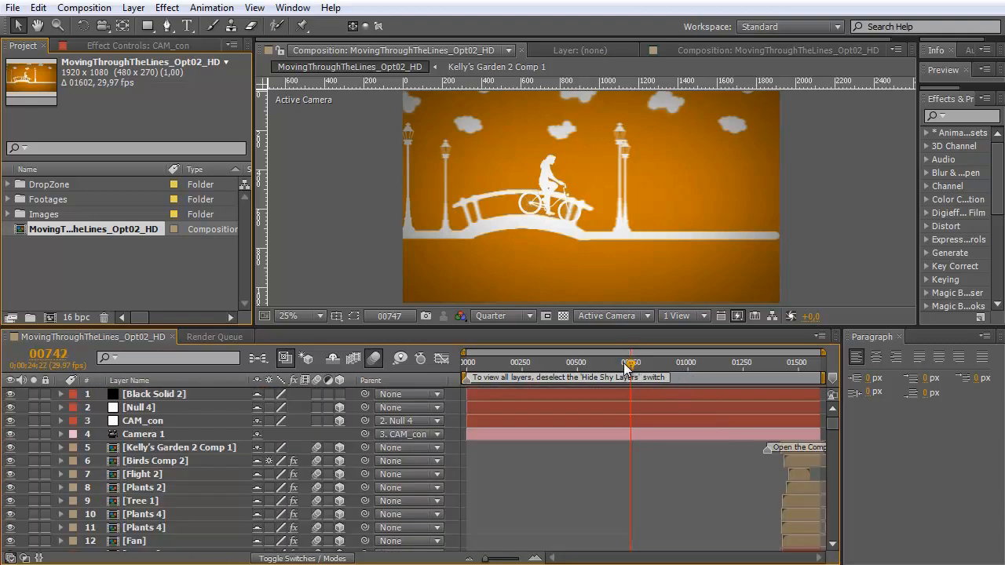
{"action": "left_click_drag", "start_coordinate": [631, 361], "coordinate": [620, 361]}
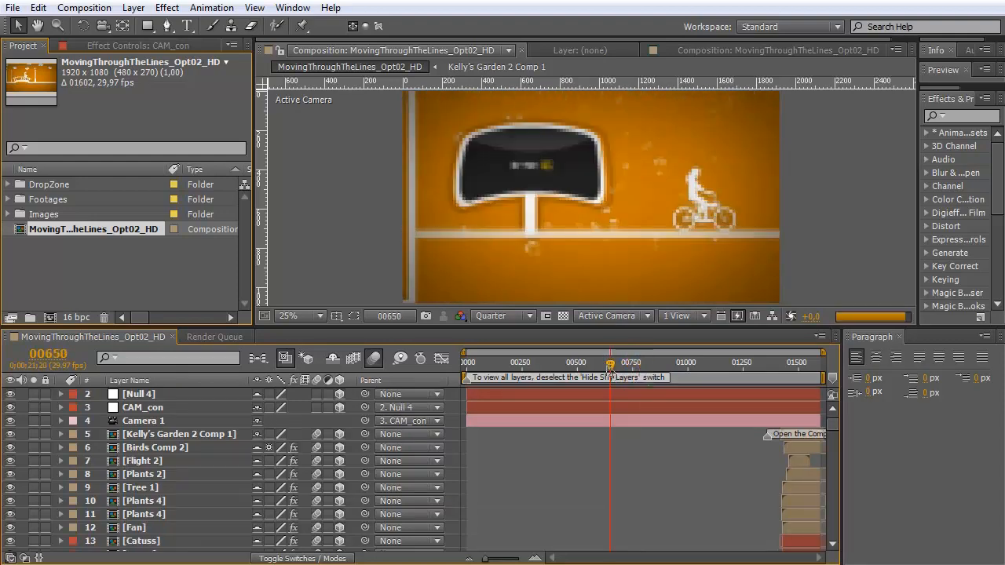
{"action": "left_click_drag", "start_coordinate": [609, 364], "coordinate": [615, 364]}
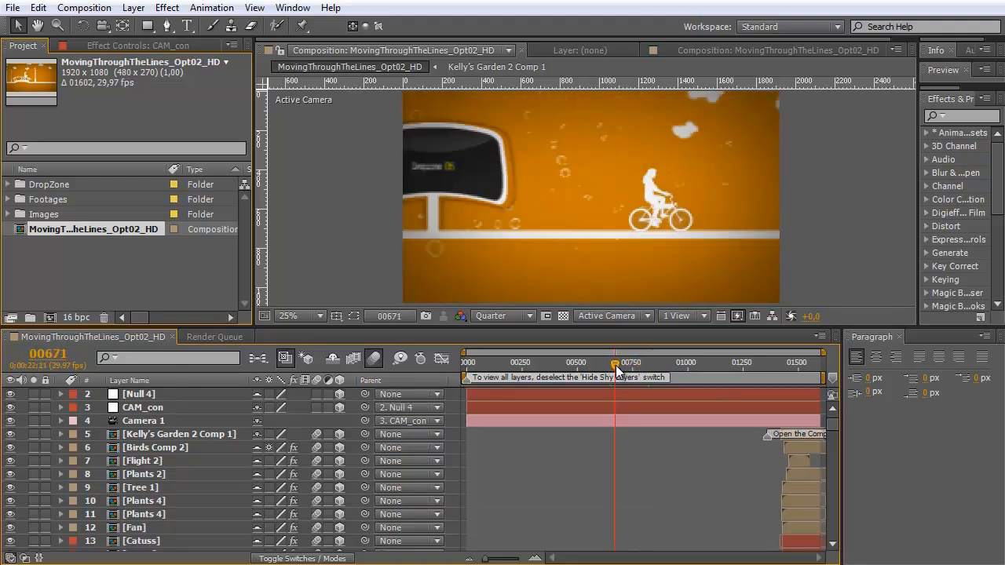
{"action": "left_click_drag", "start_coordinate": [617, 361], "coordinate": [628, 361]}
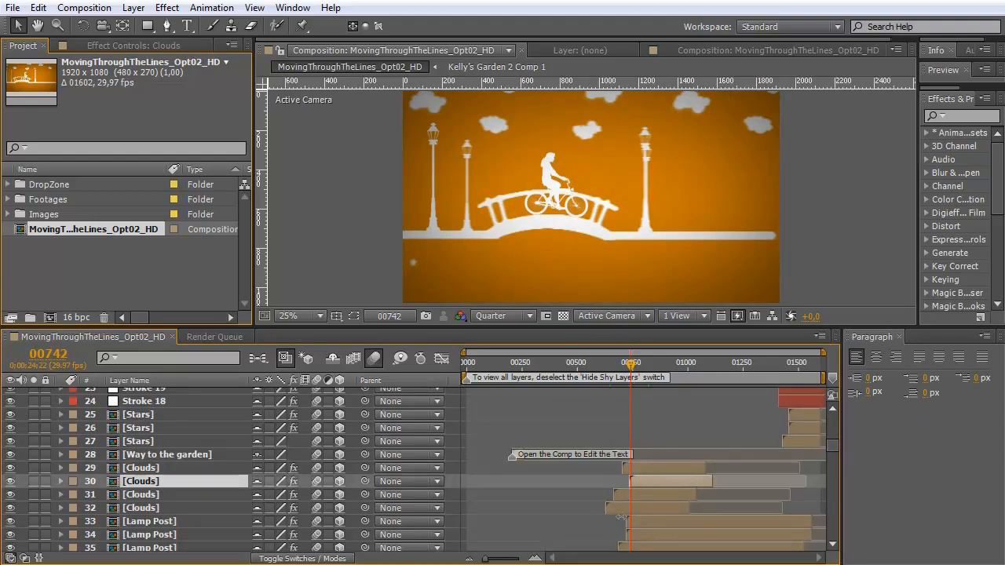
{"action": "mouse_move", "coordinate": [653, 188]}
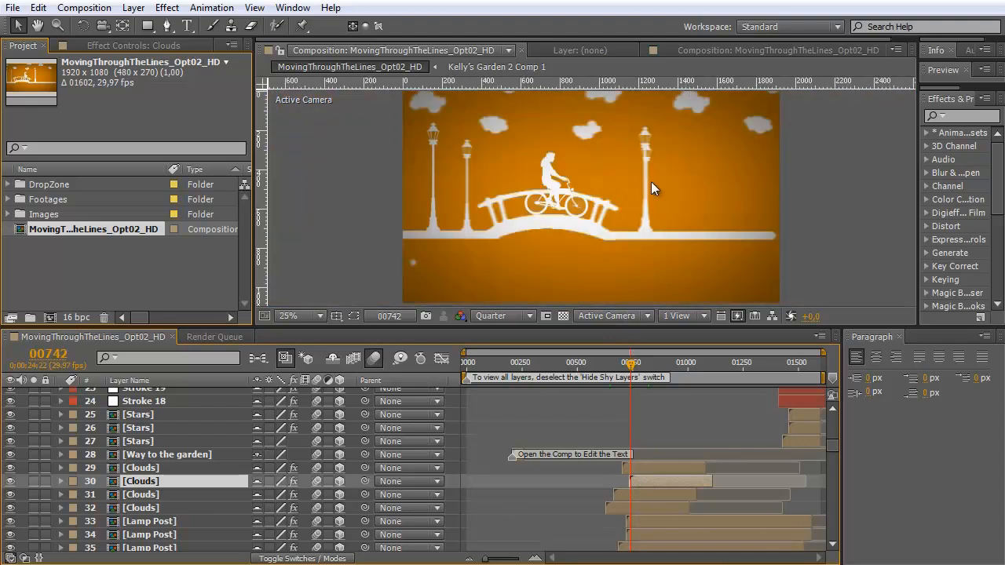
{"action": "mouse_move", "coordinate": [151, 494]}
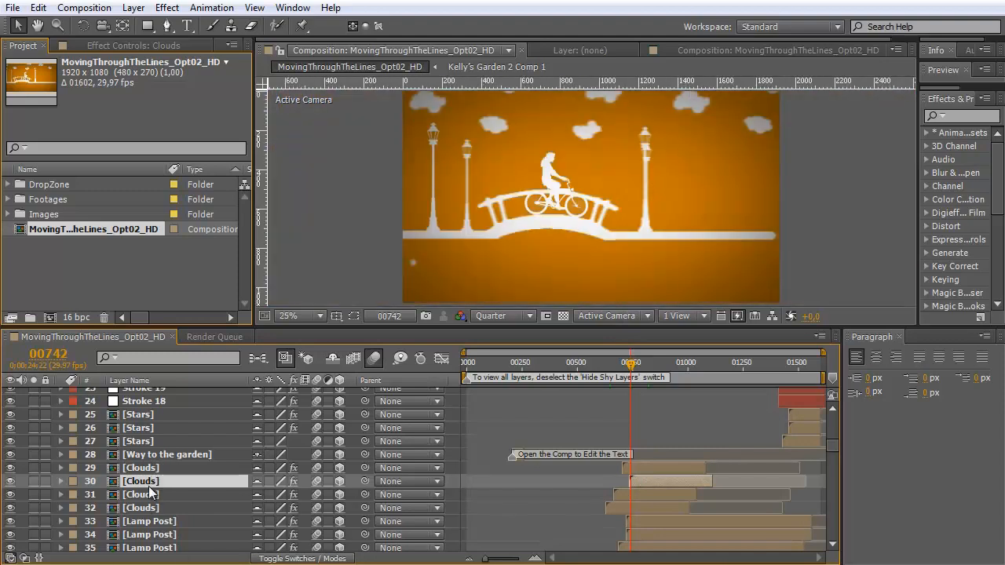
{"action": "double_click", "coordinate": [142, 481]}
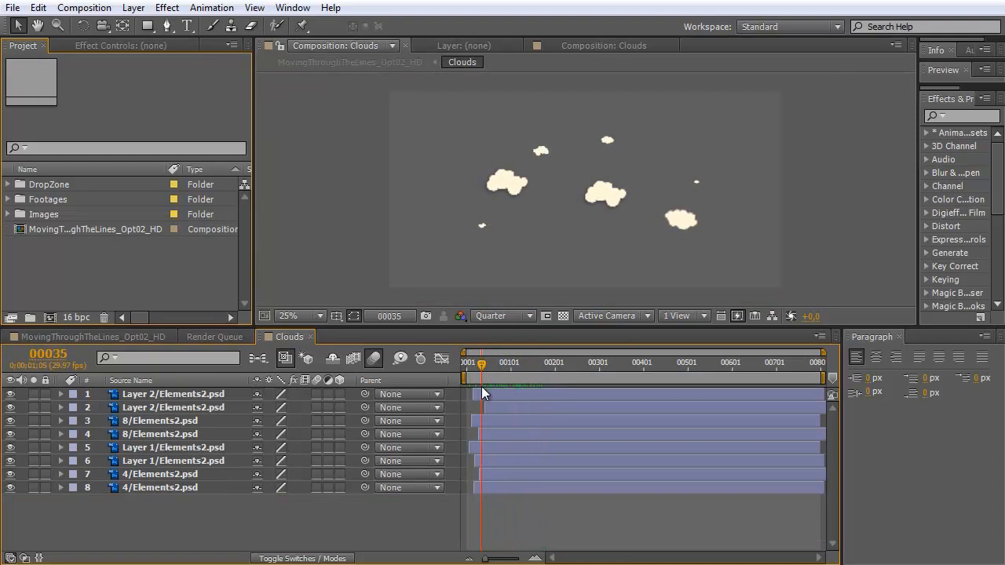
{"action": "left_click_drag", "start_coordinate": [481, 364], "coordinate": [543, 365]}
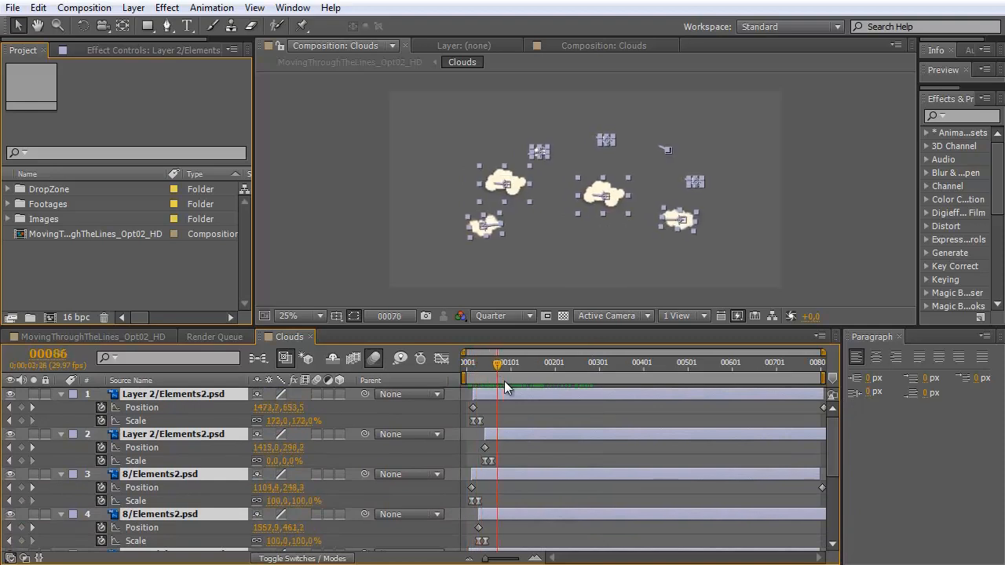
{"action": "left_click_drag", "start_coordinate": [497, 367], "coordinate": [666, 367]}
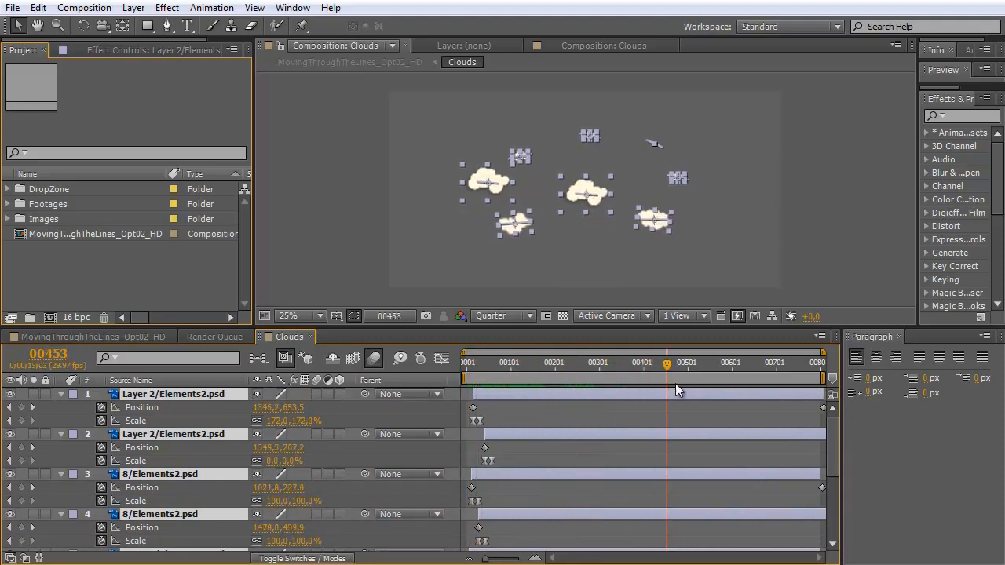
{"action": "left_click_drag", "start_coordinate": [667, 376], "coordinate": [817, 377]}
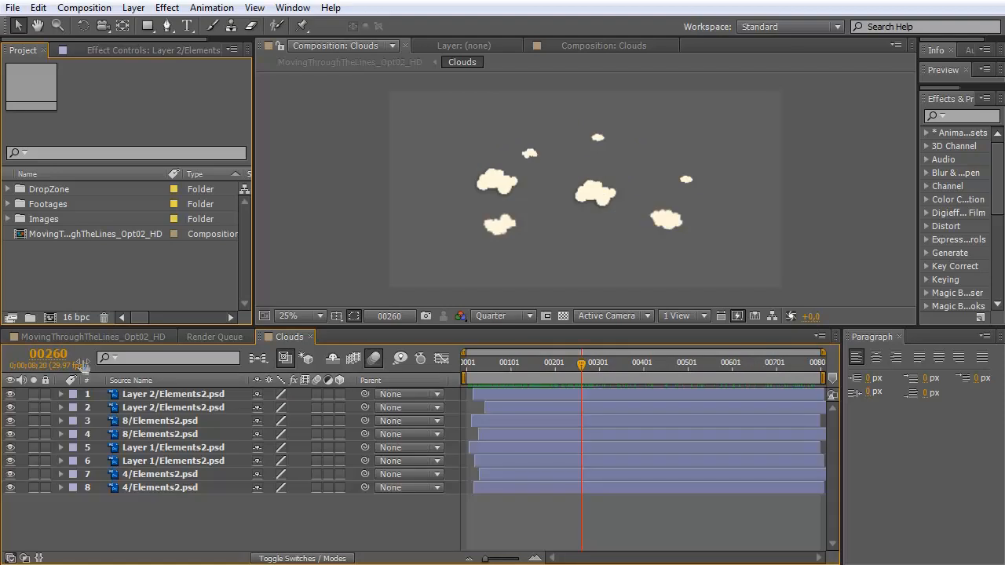
{"action": "mouse_move", "coordinate": [653, 220]}
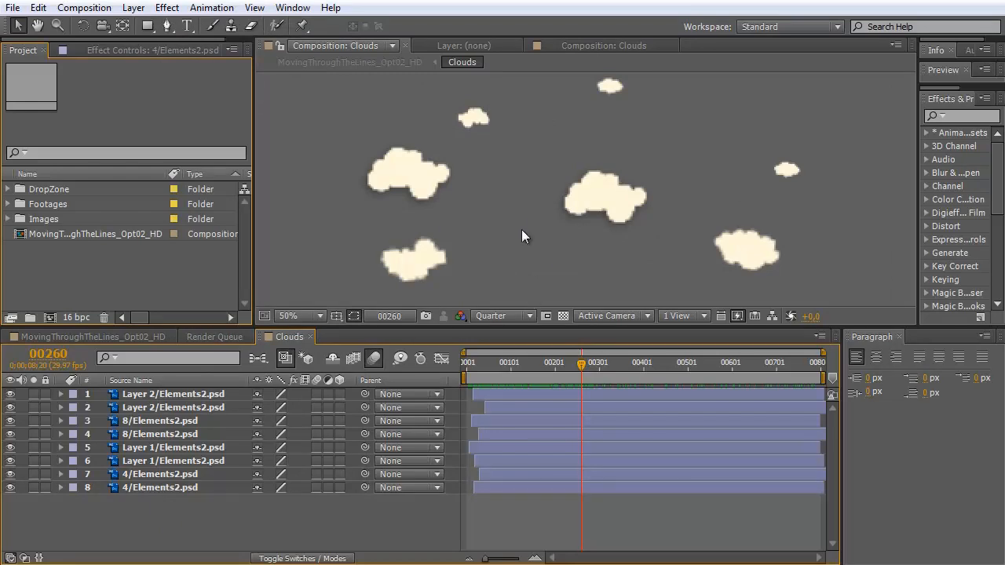
{"action": "left_click", "coordinate": [298, 316]}
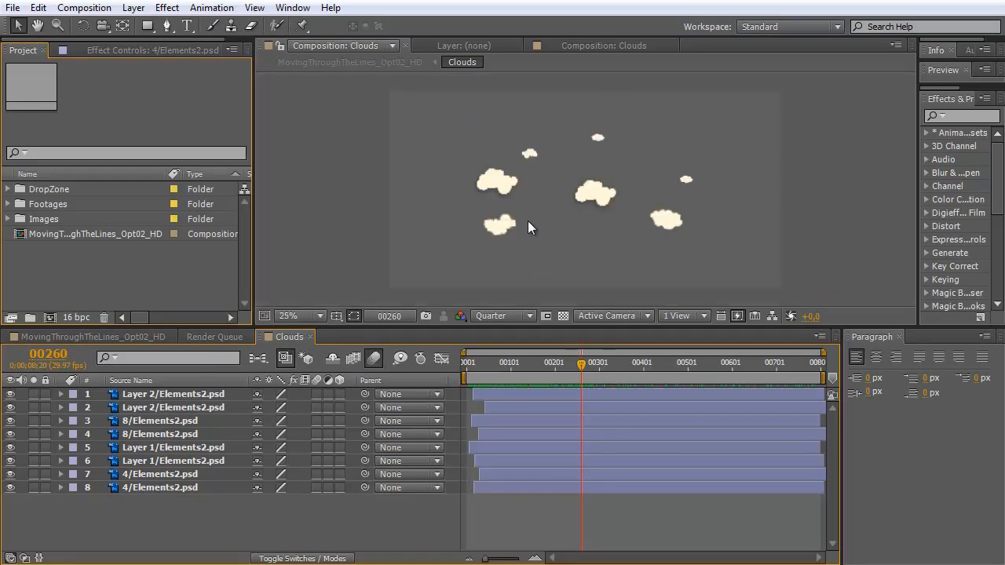
{"action": "mouse_move", "coordinate": [692, 239]}
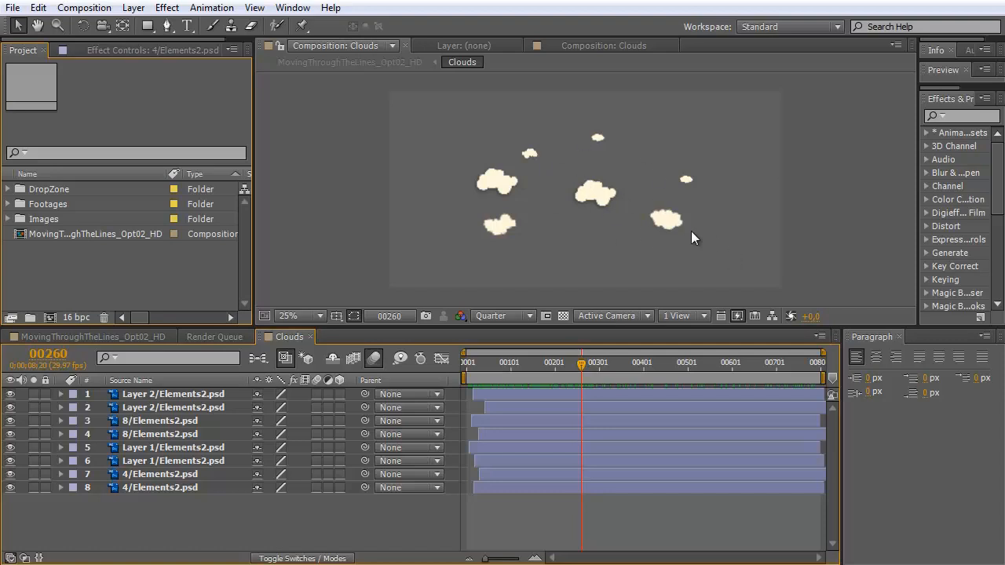
{"action": "mouse_move", "coordinate": [186, 503]}
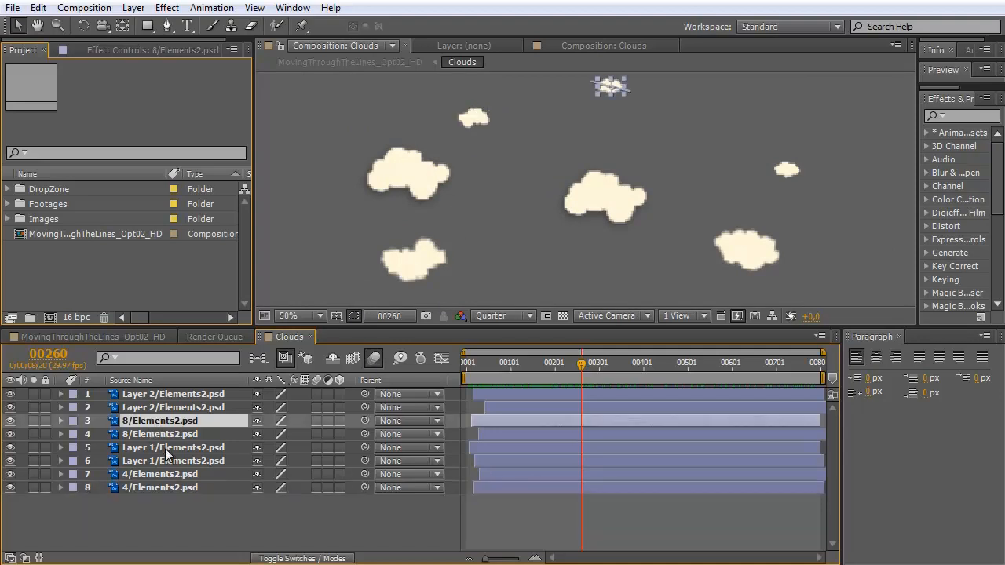
Step: Reveal a cloud layer's source Elements2.psd in the Project panel and then in Windows Explorer
{"action": "left_click", "coordinate": [160, 487]}
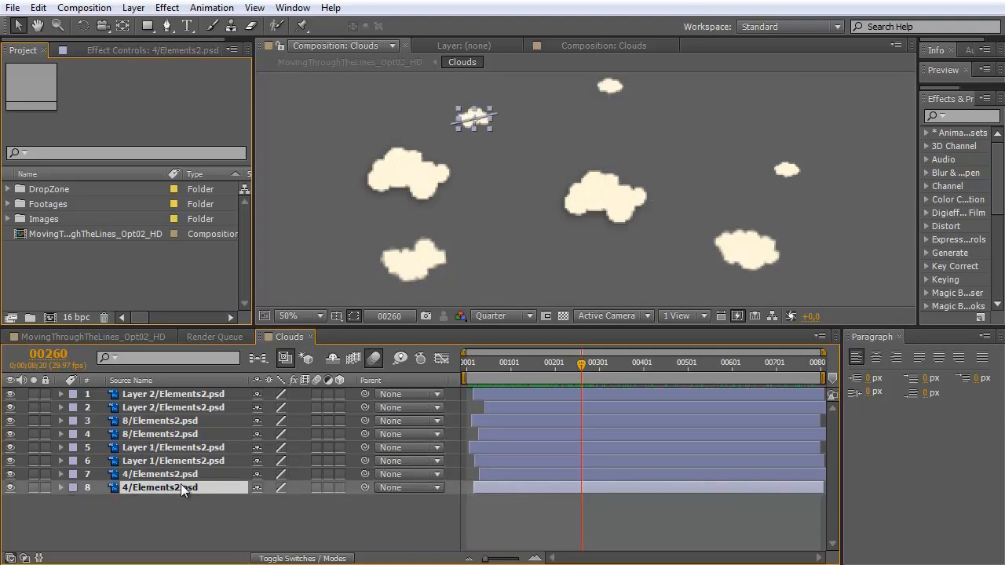
{"action": "right_click", "coordinate": [160, 486]}
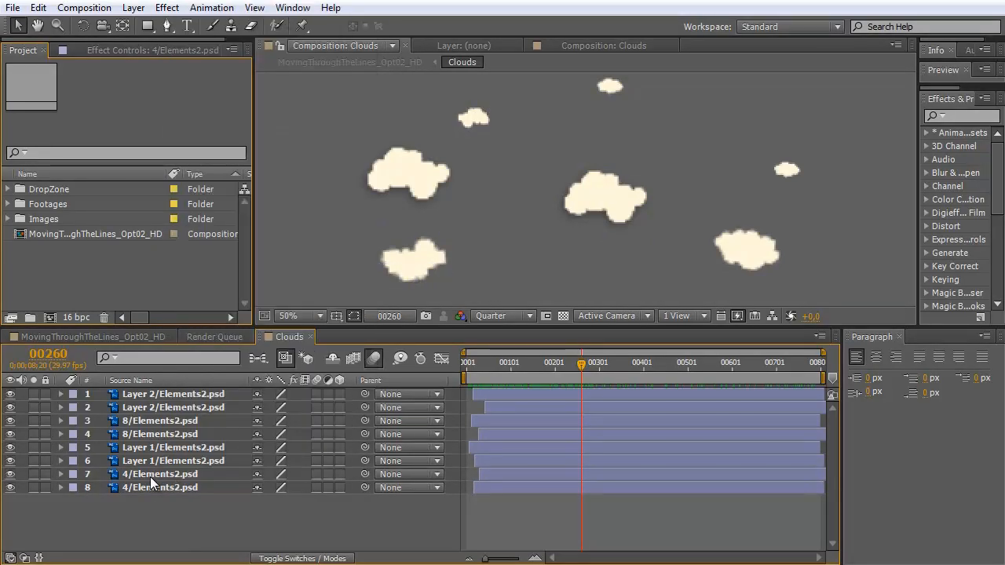
{"action": "right_click", "coordinate": [160, 474]}
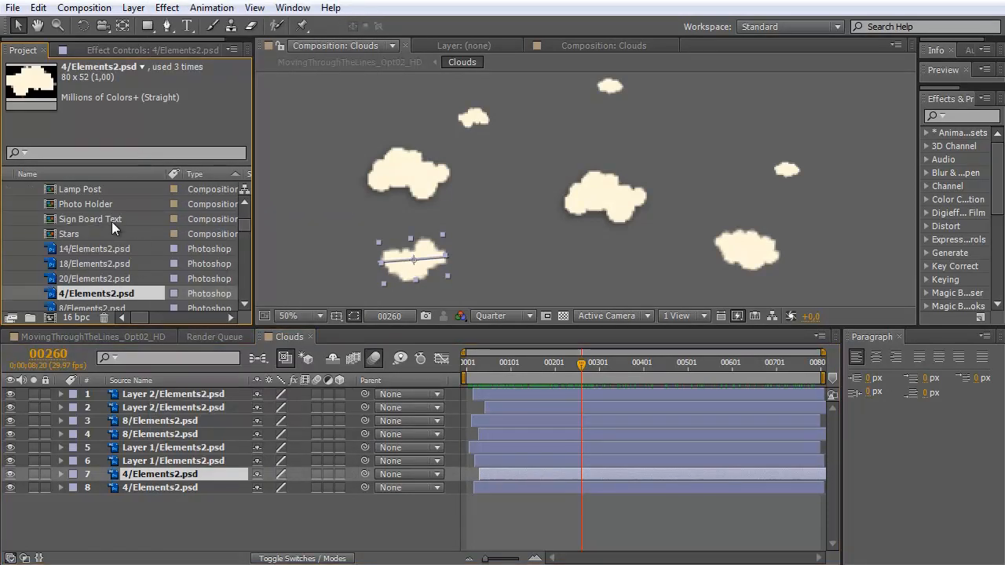
{"action": "right_click", "coordinate": [96, 294]}
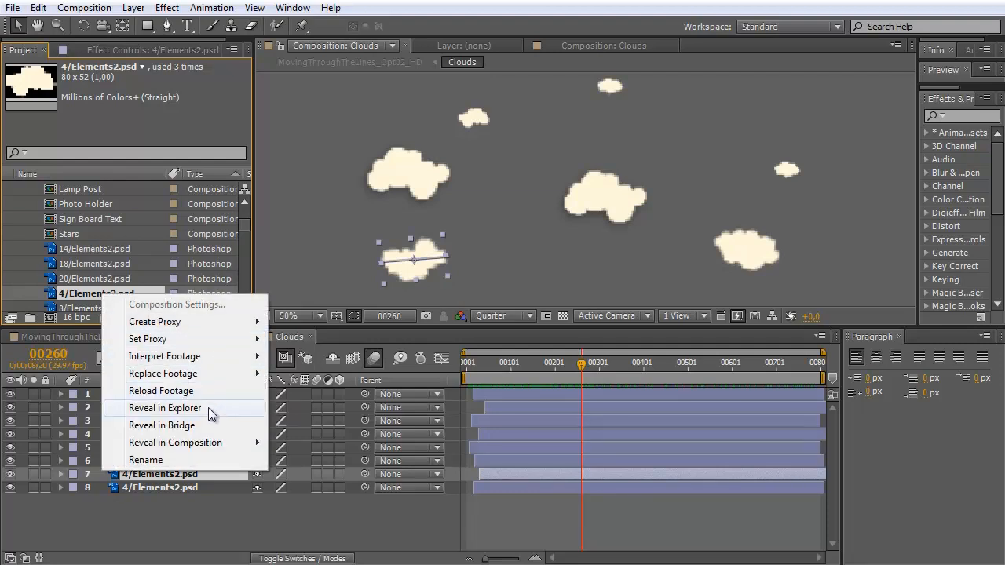
{"action": "left_click", "coordinate": [165, 408]}
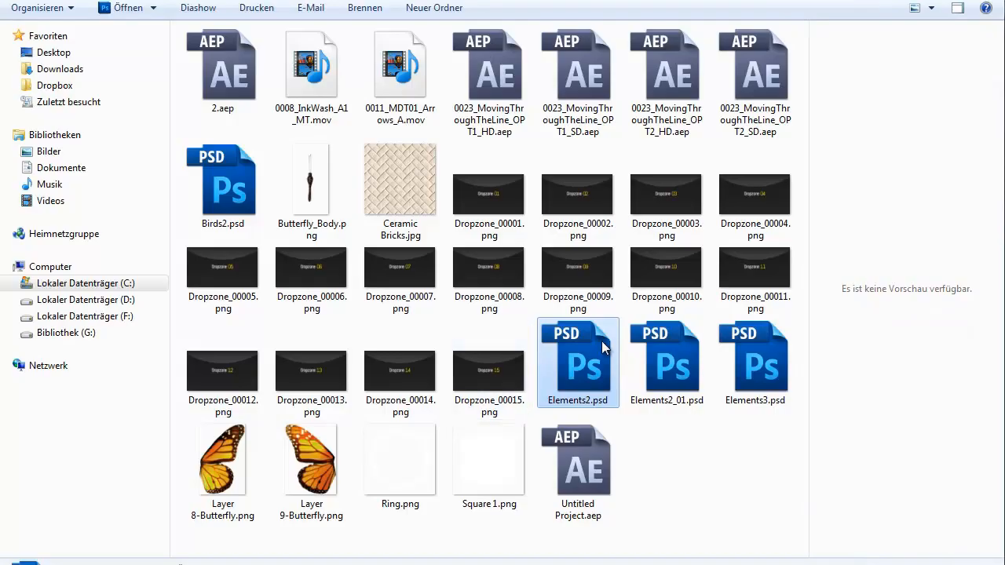
Step: Open Elements2.psd from Explorer in Photoshop via the Öffnen context command
{"action": "right_click", "coordinate": [578, 361]}
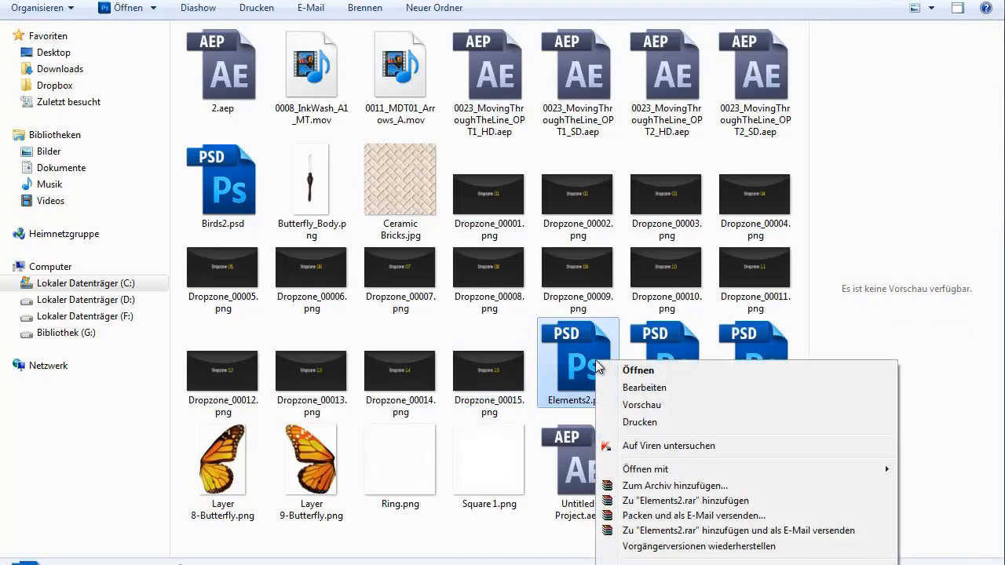
{"action": "mouse_move", "coordinate": [589, 386]}
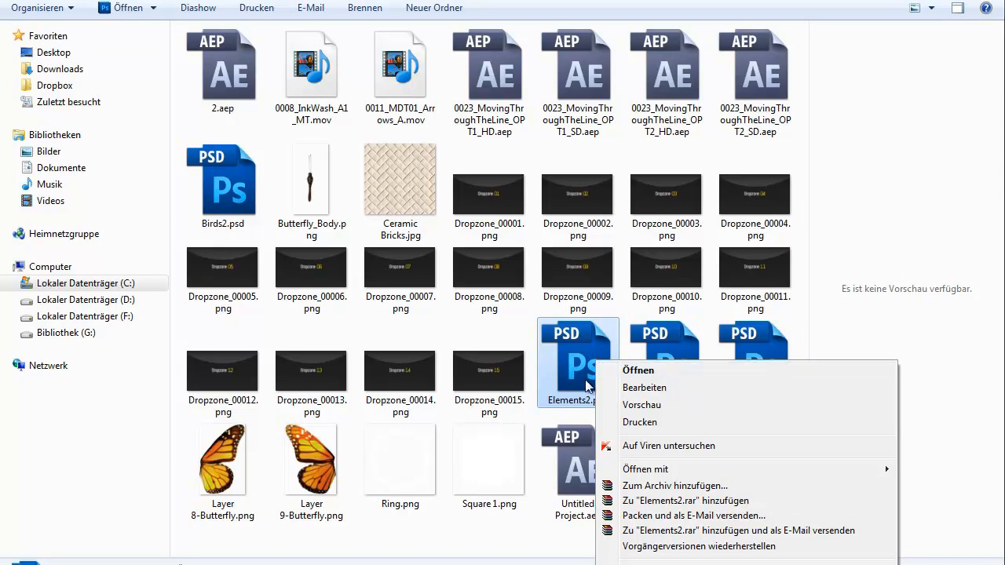
{"action": "left_click", "coordinate": [637, 371]}
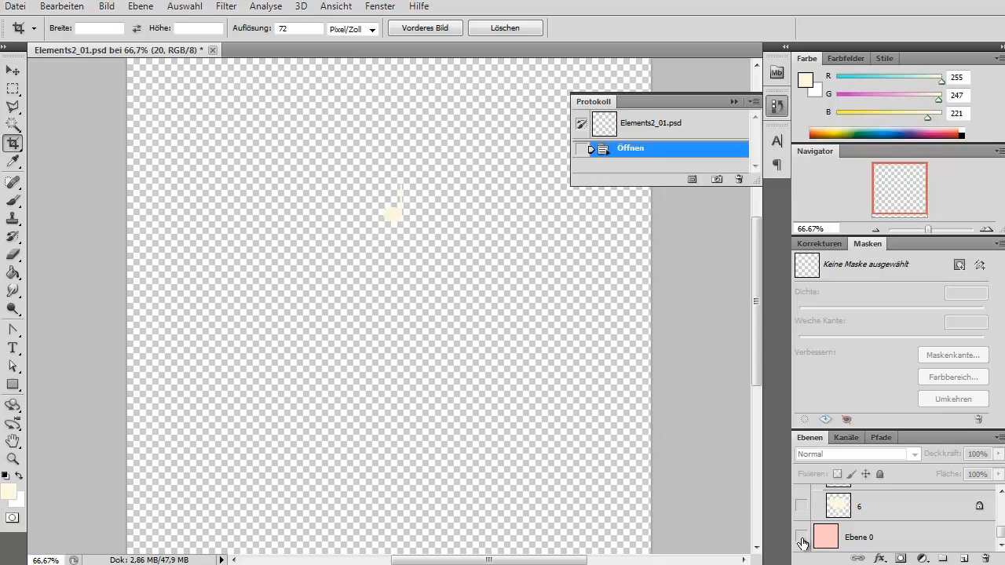
{"action": "left_click", "coordinate": [801, 536]}
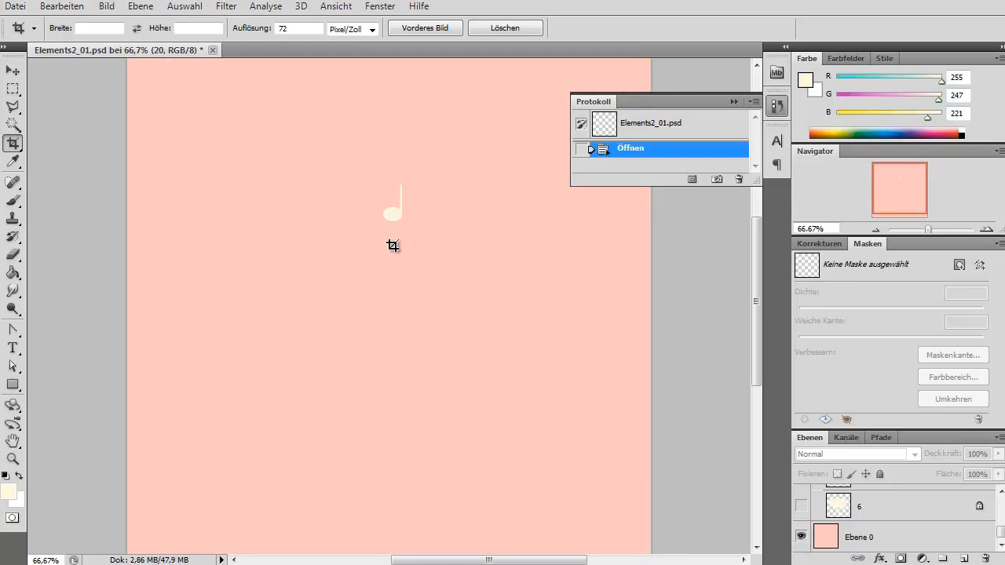
{"action": "mouse_move", "coordinate": [546, 188]}
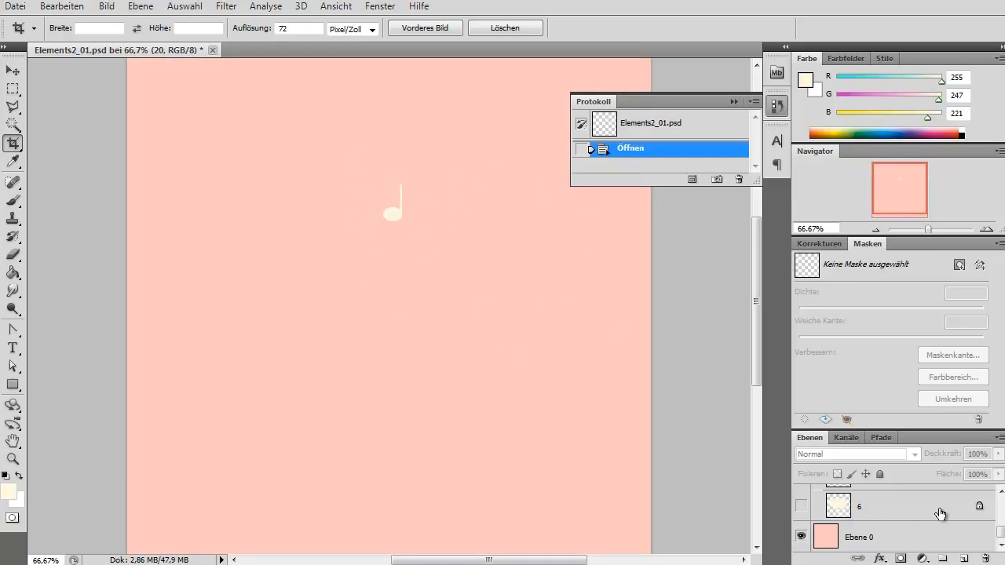
{"action": "left_click", "coordinate": [800, 506]}
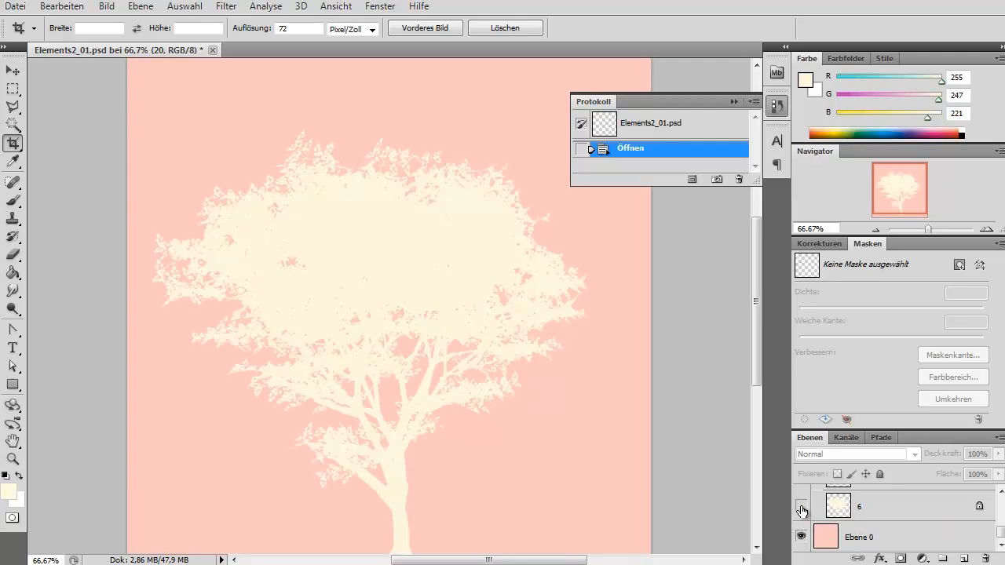
{"action": "left_click", "coordinate": [801, 509]}
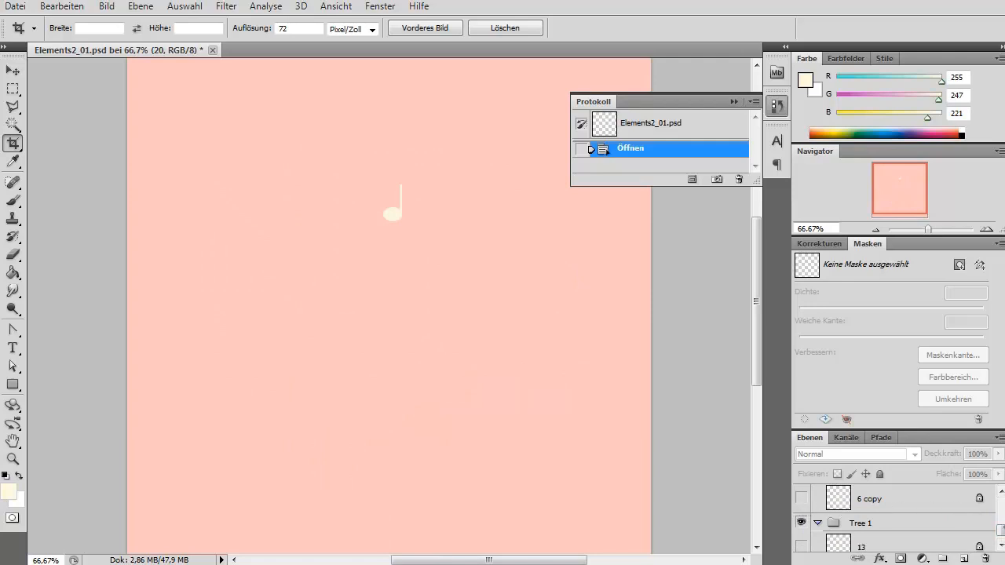
{"action": "scroll", "scroll_direction": "down", "scroll_amount": 3}
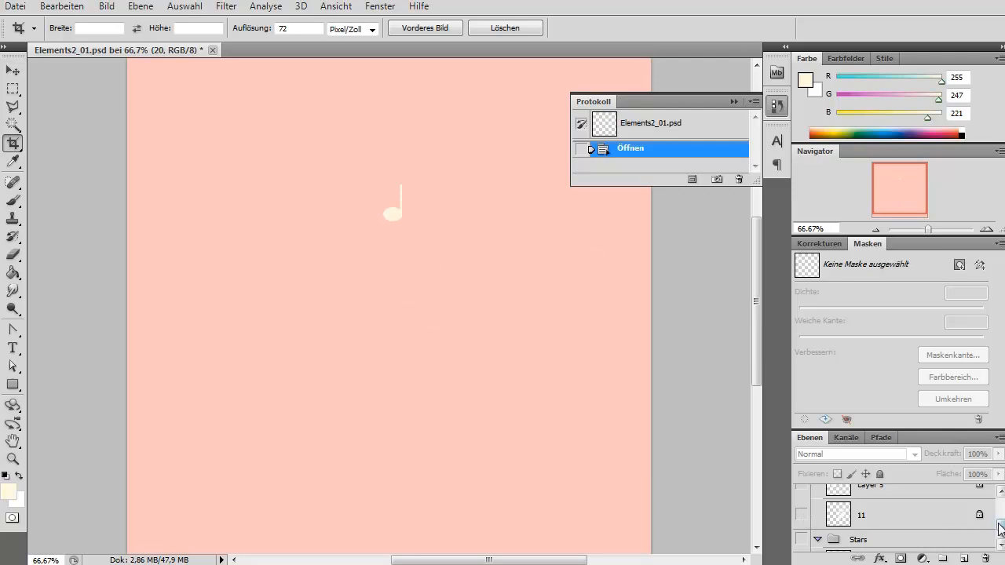
{"action": "left_click", "coordinate": [800, 515]}
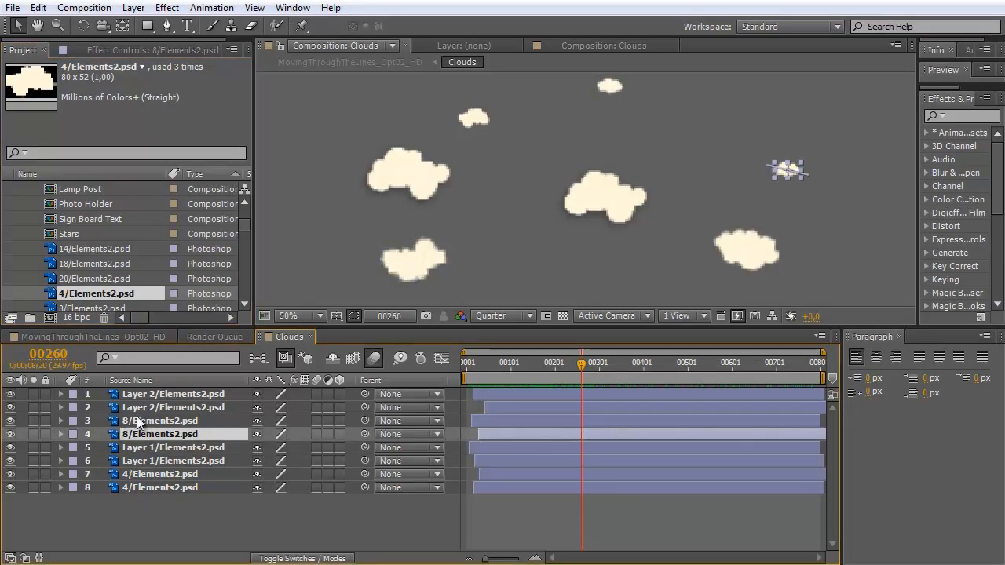
{"action": "left_click", "coordinate": [172, 407]}
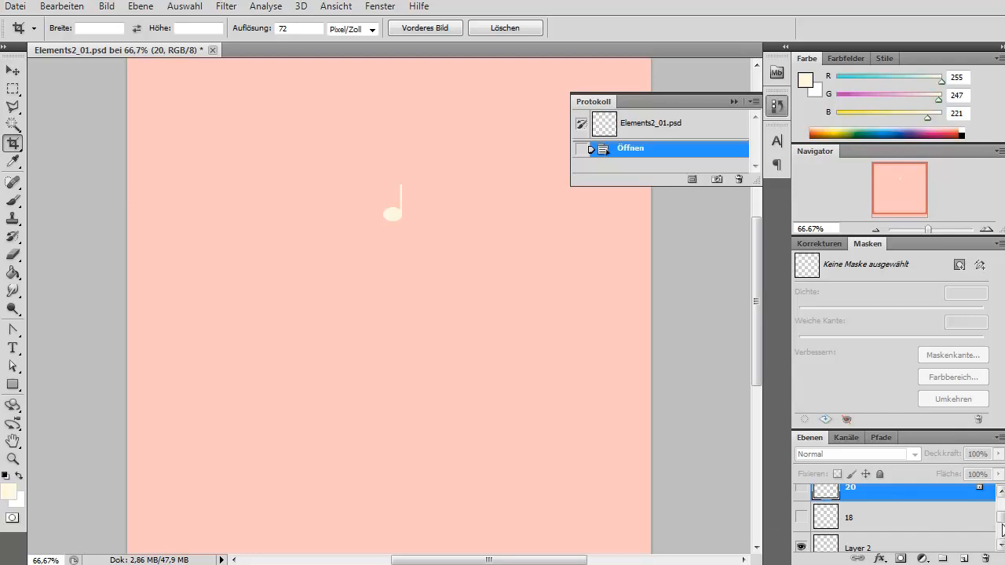
{"action": "left_click", "coordinate": [879, 537]}
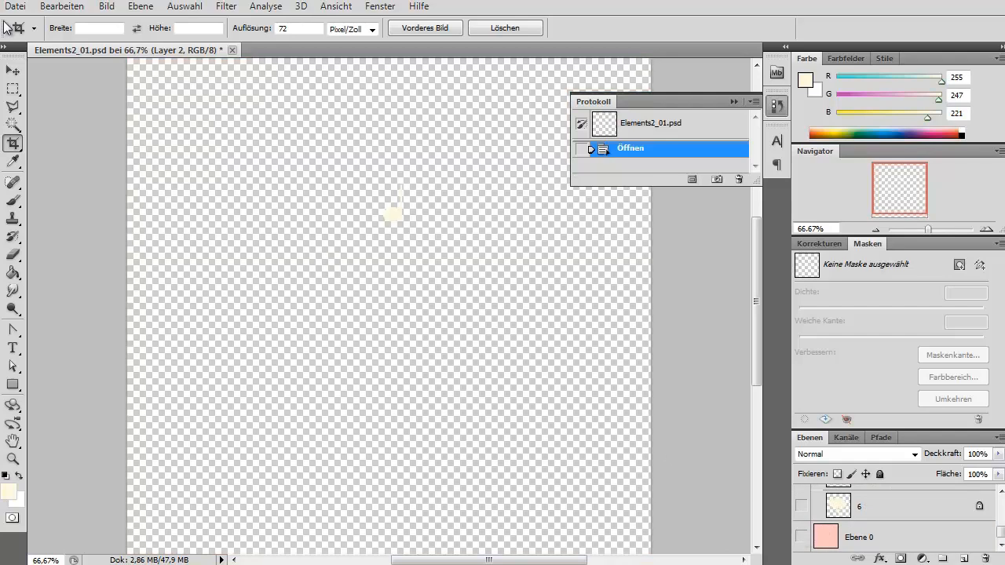
{"action": "left_click", "coordinate": [15, 6]}
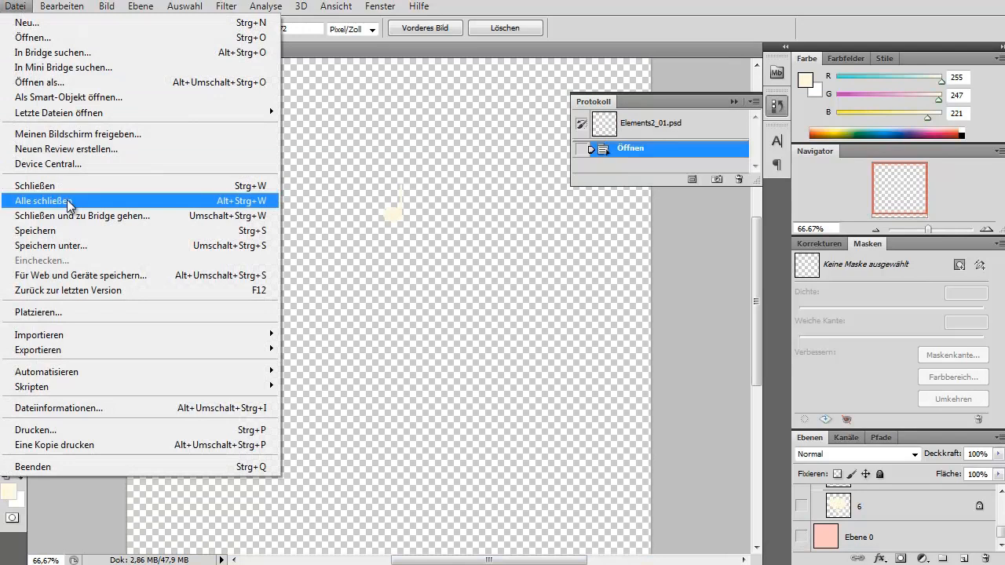
Step: Save the music note document over the existing Elements2.psd, confirming the replacement
{"action": "left_click", "coordinate": [51, 245]}
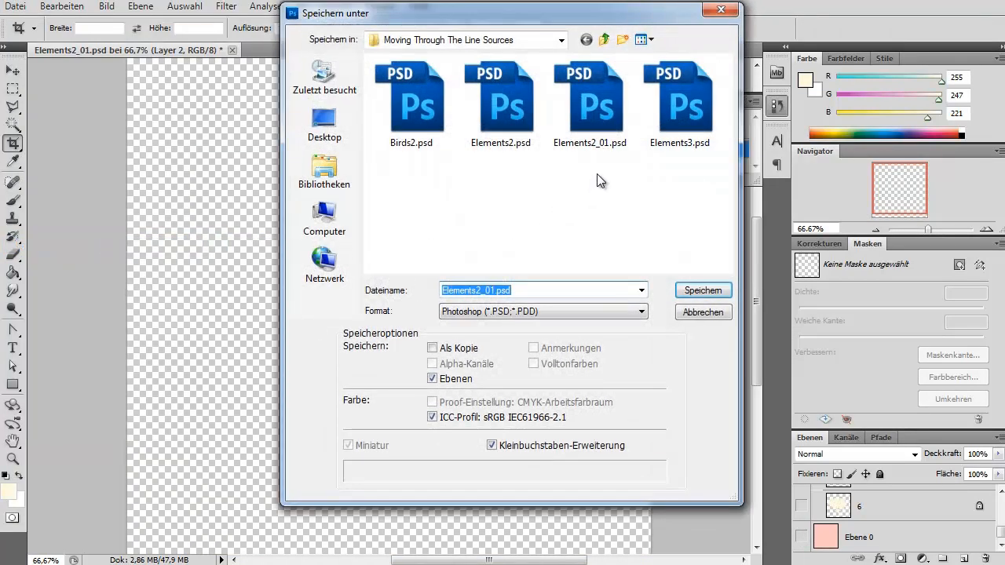
{"action": "left_click", "coordinate": [499, 97]}
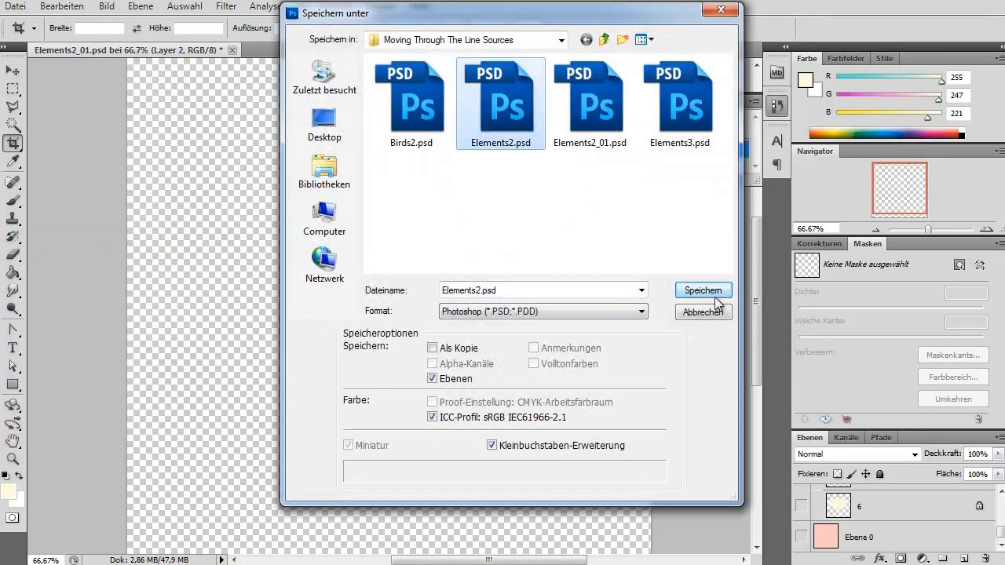
{"action": "left_click", "coordinate": [704, 289]}
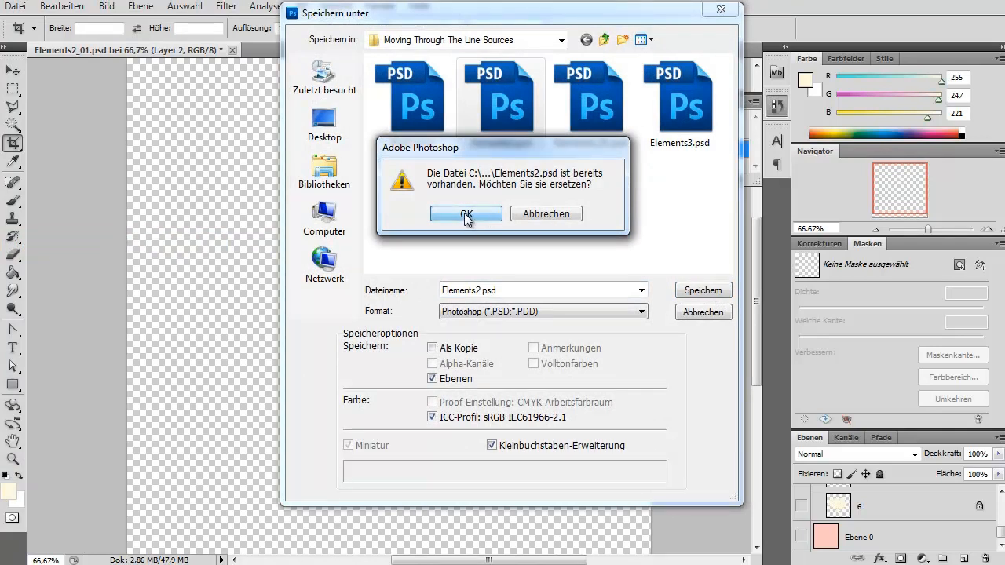
{"action": "left_click", "coordinate": [464, 214]}
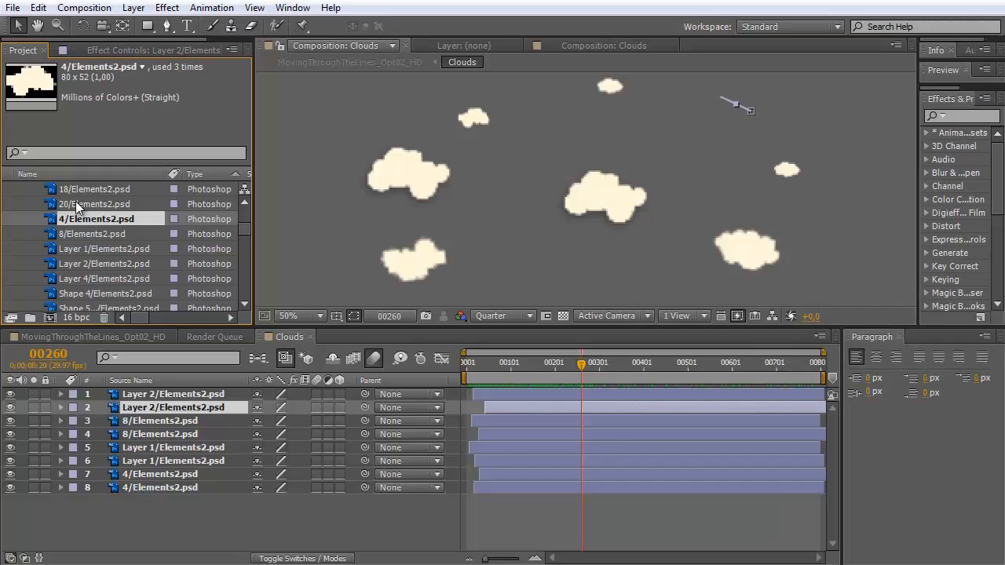
Step: Swap the cloud footage for the note image via Replace Footage, then view it in MovingThroughTheLines
{"action": "right_click", "coordinate": [96, 218]}
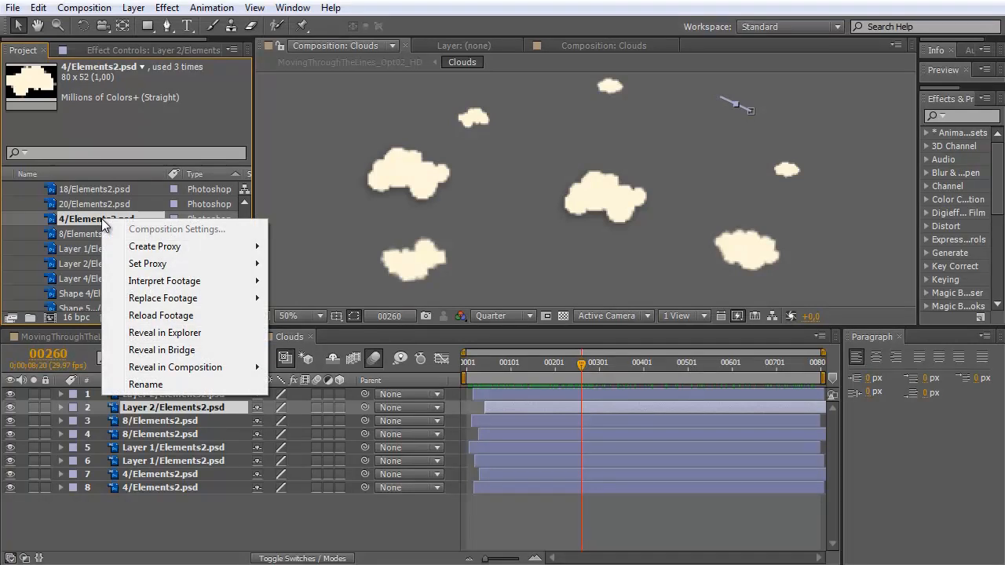
{"action": "mouse_move", "coordinate": [163, 299]}
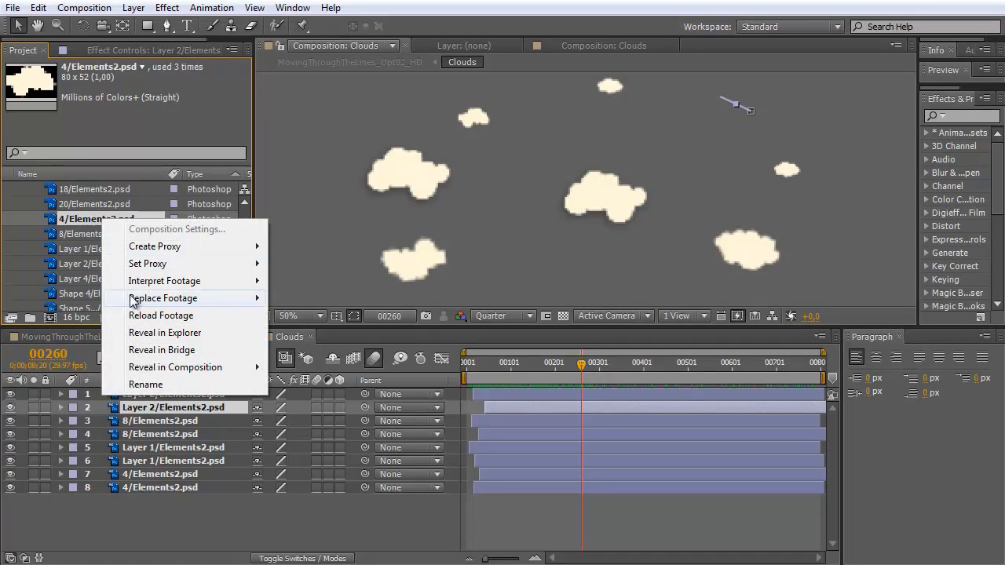
{"action": "left_click", "coordinate": [164, 298]}
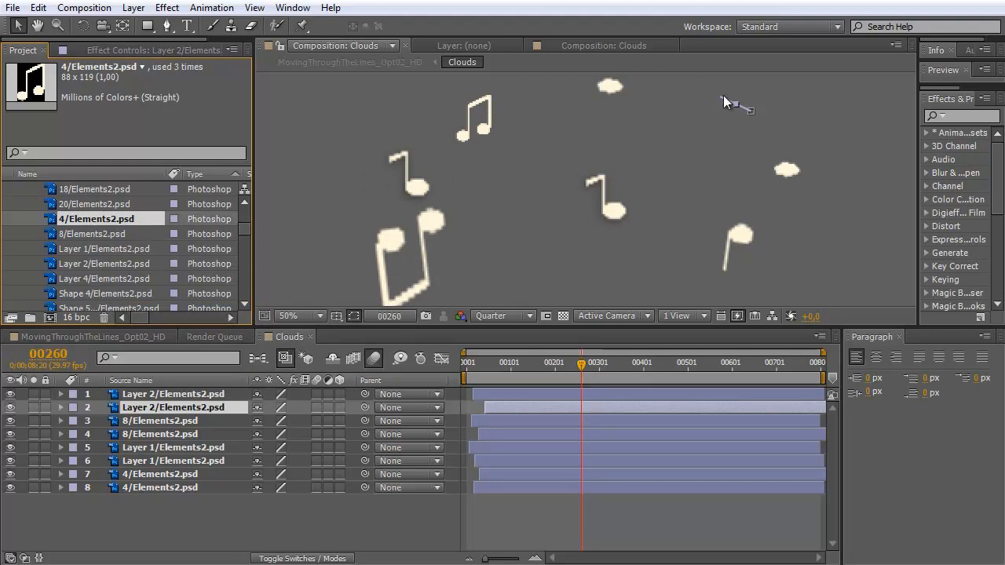
{"action": "mouse_move", "coordinate": [769, 241]}
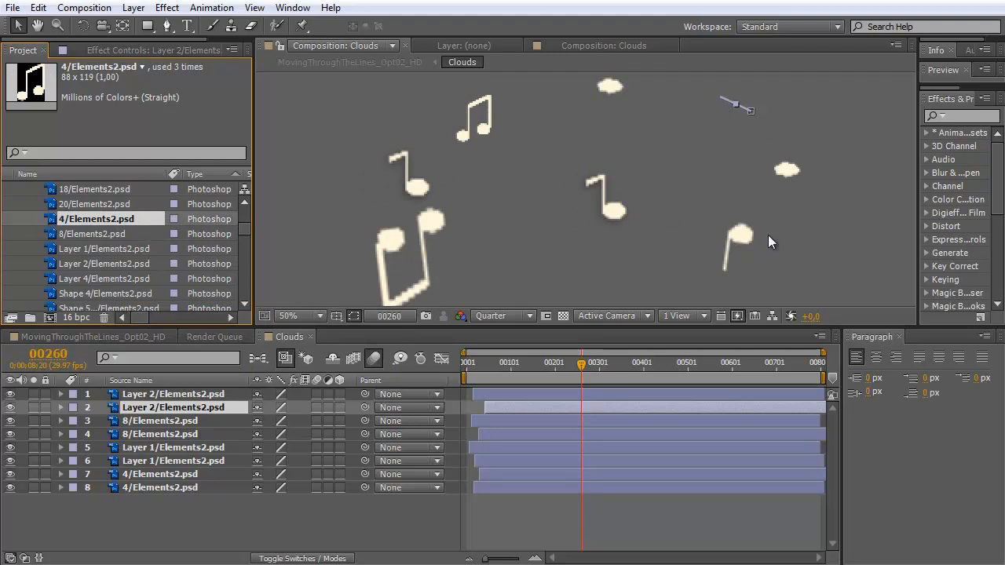
{"action": "left_click_drag", "start_coordinate": [581, 361], "coordinate": [518, 362]}
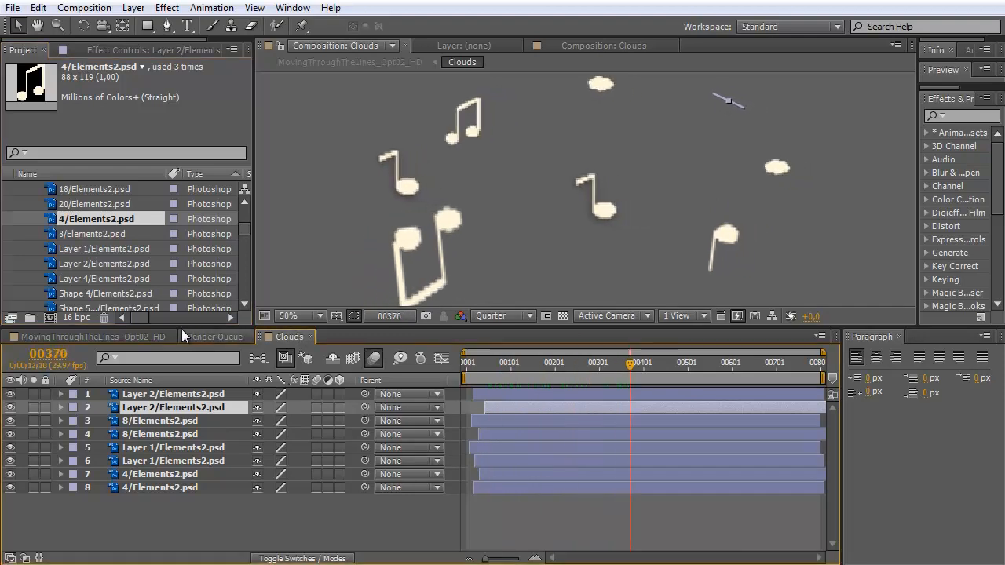
{"action": "left_click", "coordinate": [348, 66]}
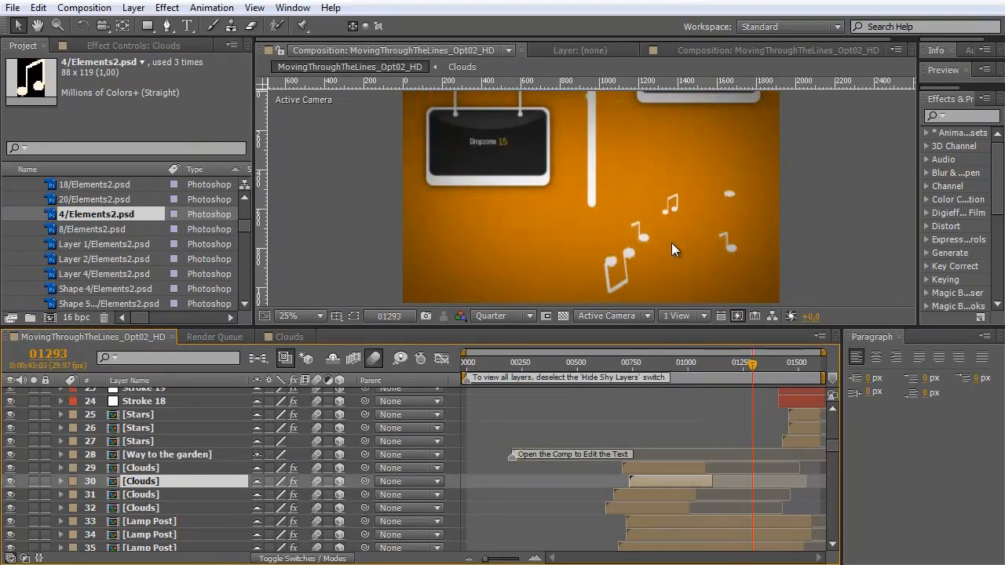
{"action": "left_click_drag", "start_coordinate": [745, 363], "coordinate": [751, 374]}
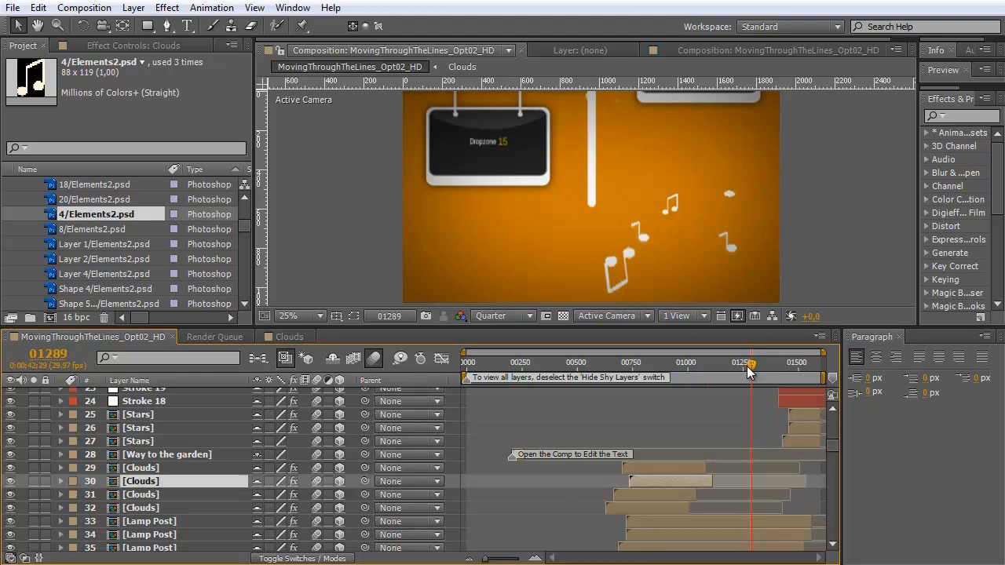
{"action": "left_click_drag", "start_coordinate": [745, 362], "coordinate": [703, 362]}
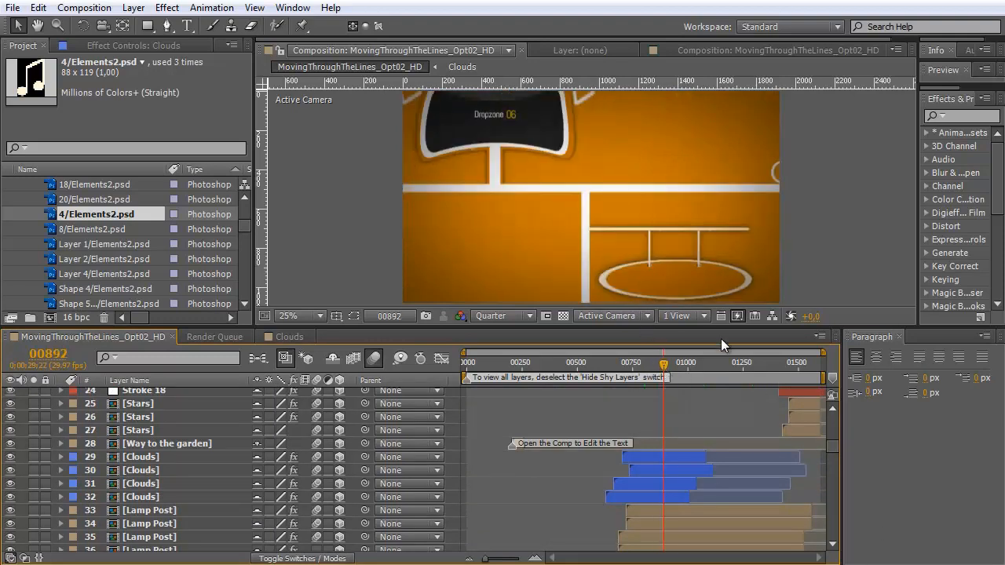
{"action": "mouse_move", "coordinate": [751, 237]}
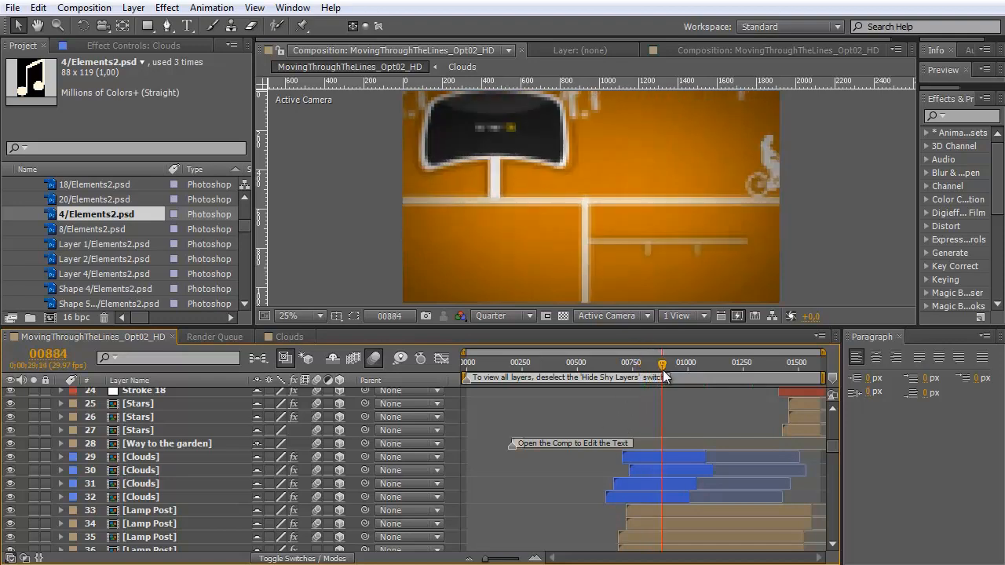
Step: Shift the Clouds note layers later, move the copies into the orange scene and preview frame 1098
{"action": "left_click_drag", "start_coordinate": [662, 363], "coordinate": [673, 363]}
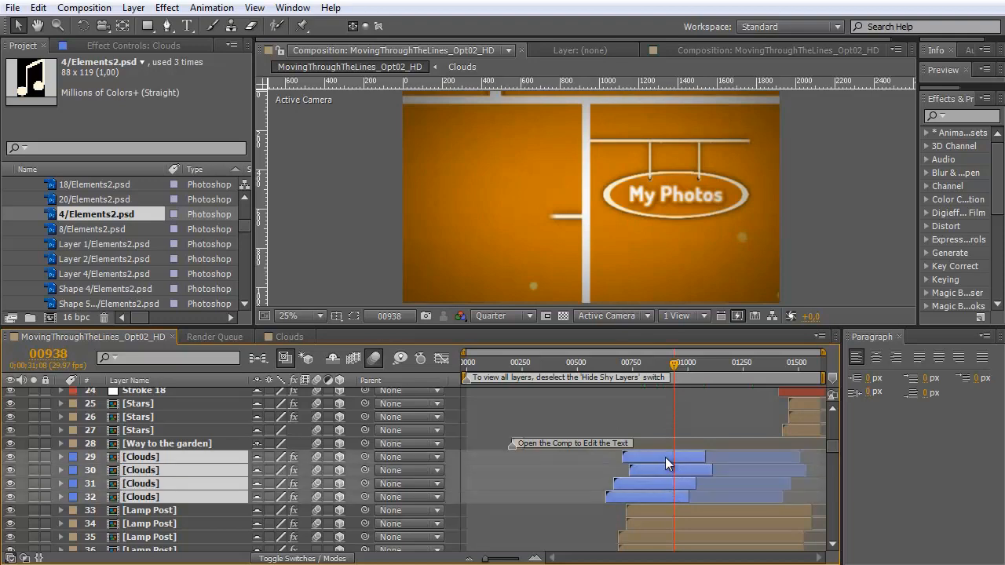
{"action": "mouse_move", "coordinate": [653, 502]}
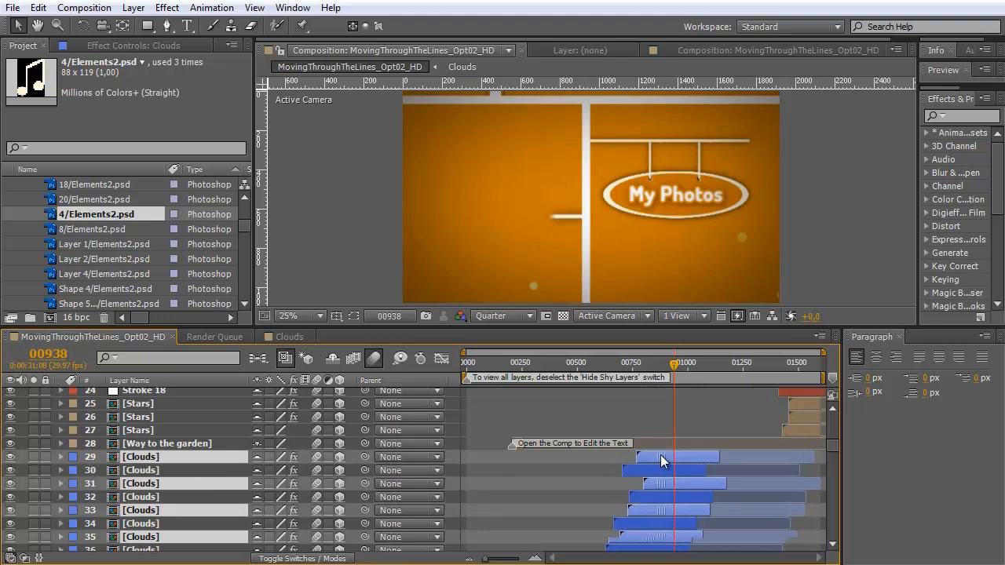
{"action": "left_click", "coordinate": [317, 316]}
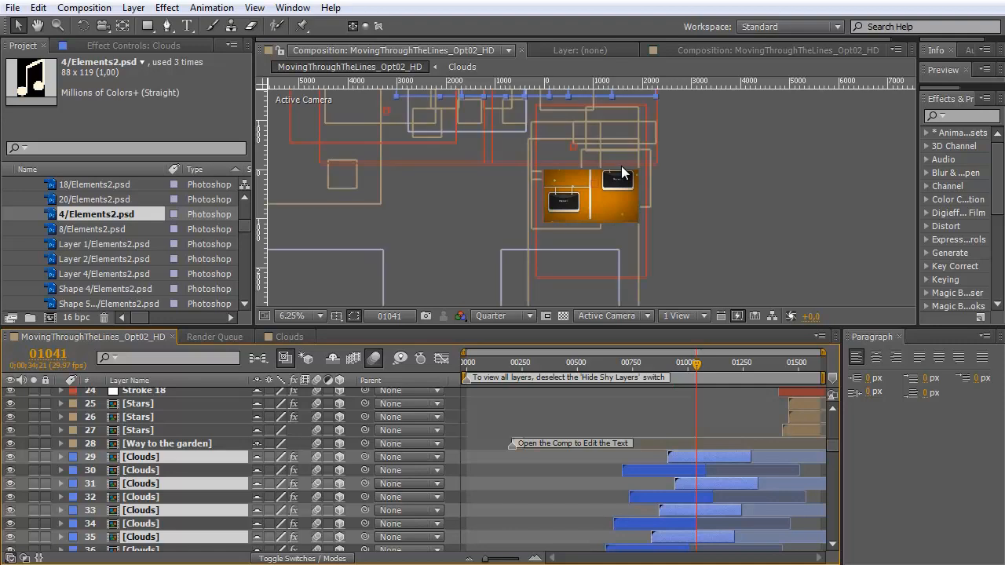
{"action": "mouse_move", "coordinate": [715, 187]}
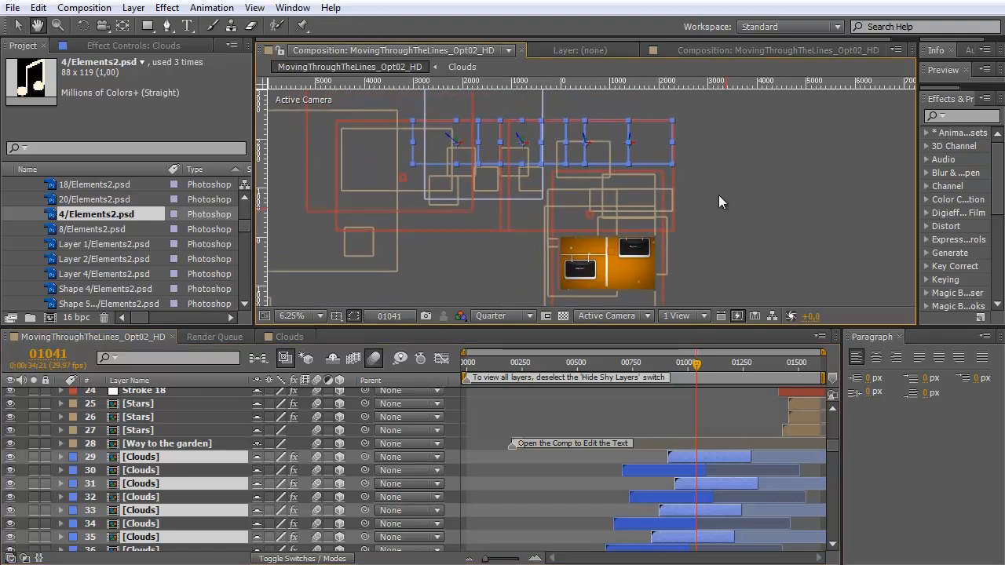
{"action": "mouse_move", "coordinate": [515, 186]}
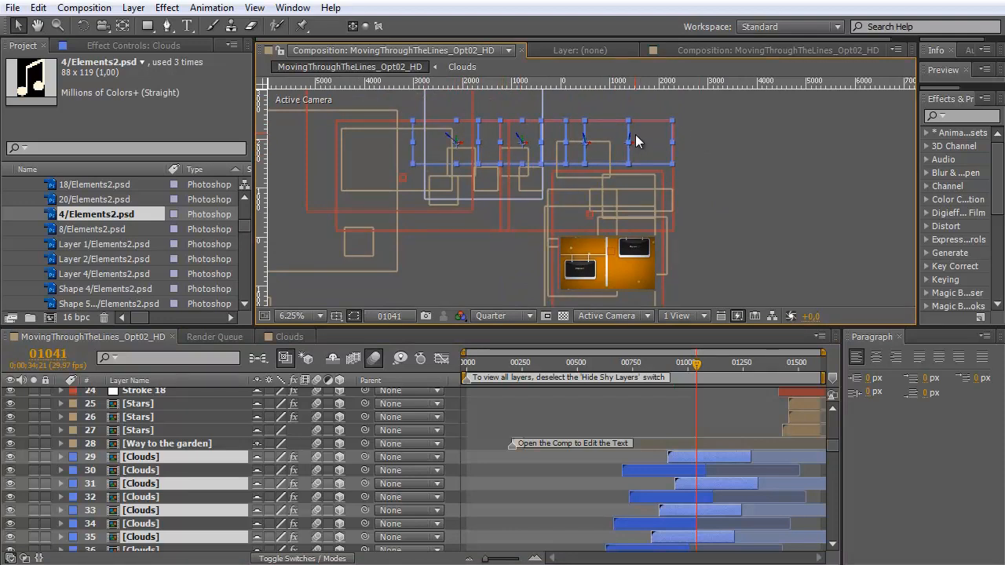
{"action": "left_click_drag", "start_coordinate": [635, 141], "coordinate": [678, 217]}
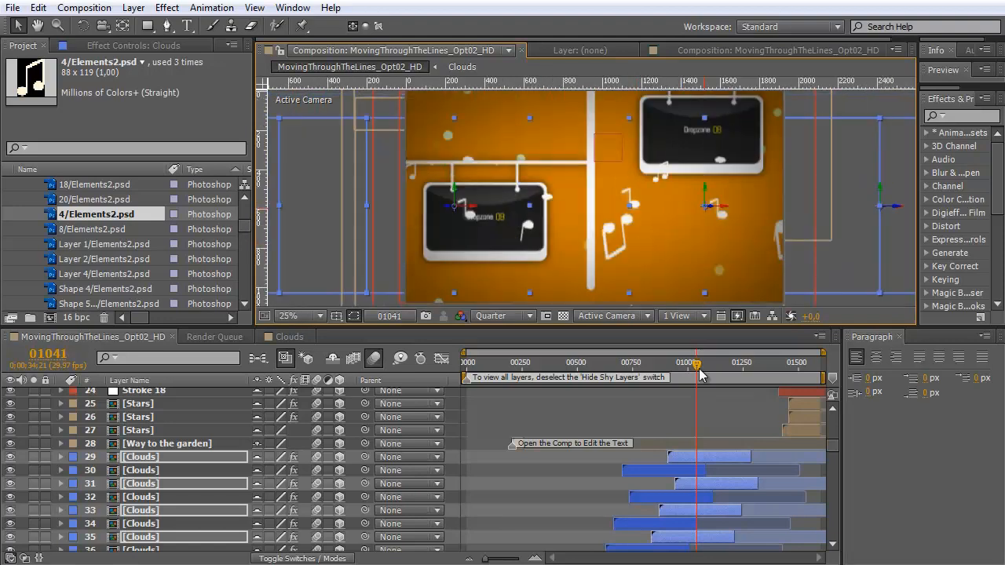
{"action": "left_click_drag", "start_coordinate": [698, 369], "coordinate": [685, 369]}
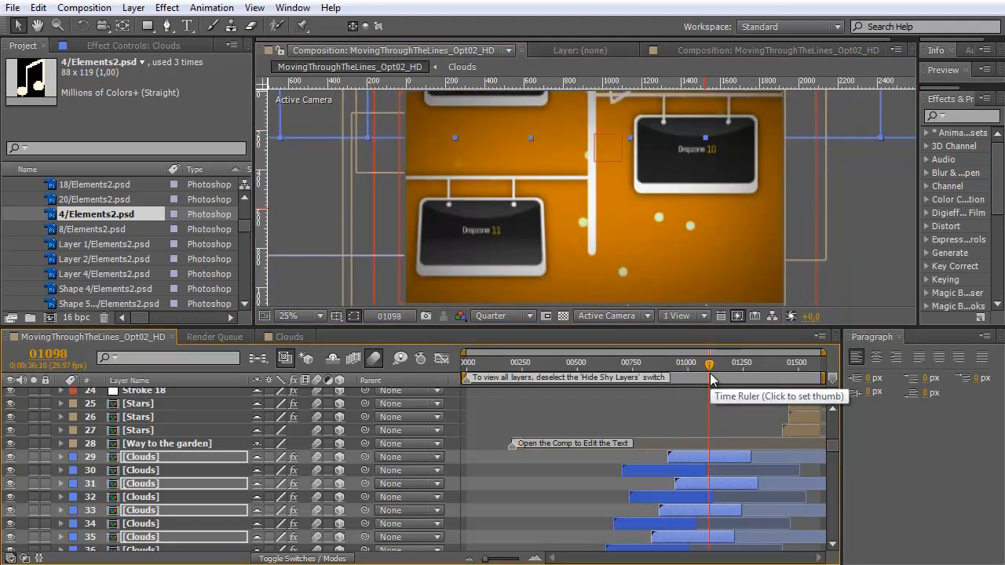
{"action": "left_click_drag", "start_coordinate": [710, 363], "coordinate": [672, 363]}
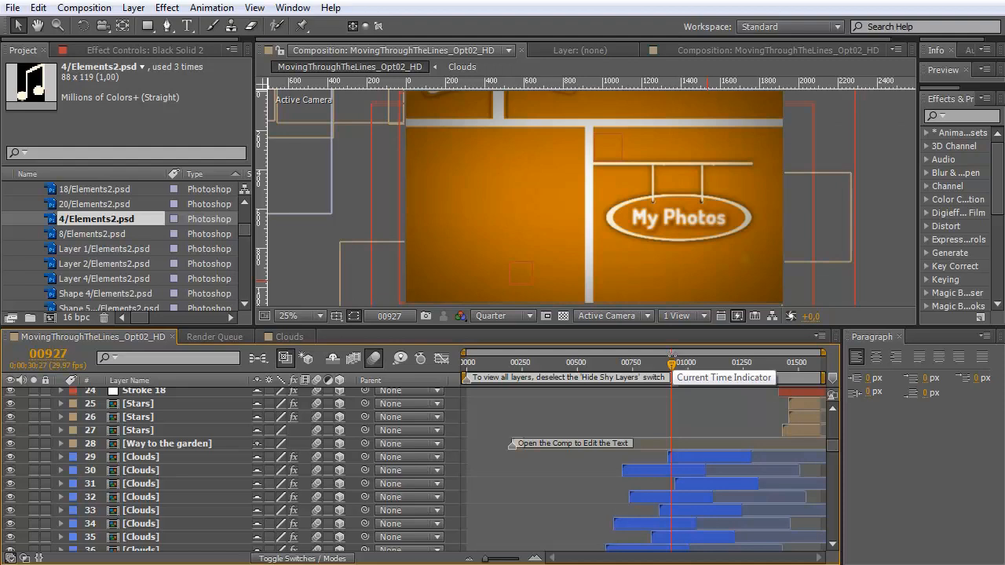
{"action": "mouse_move", "coordinate": [719, 315]}
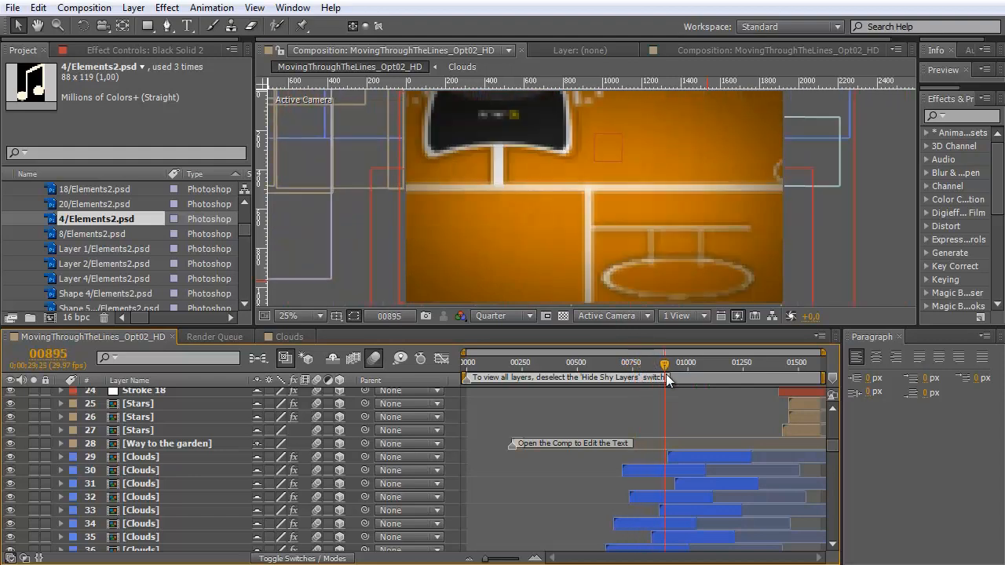
{"action": "left_click_drag", "start_coordinate": [662, 361], "coordinate": [678, 361]}
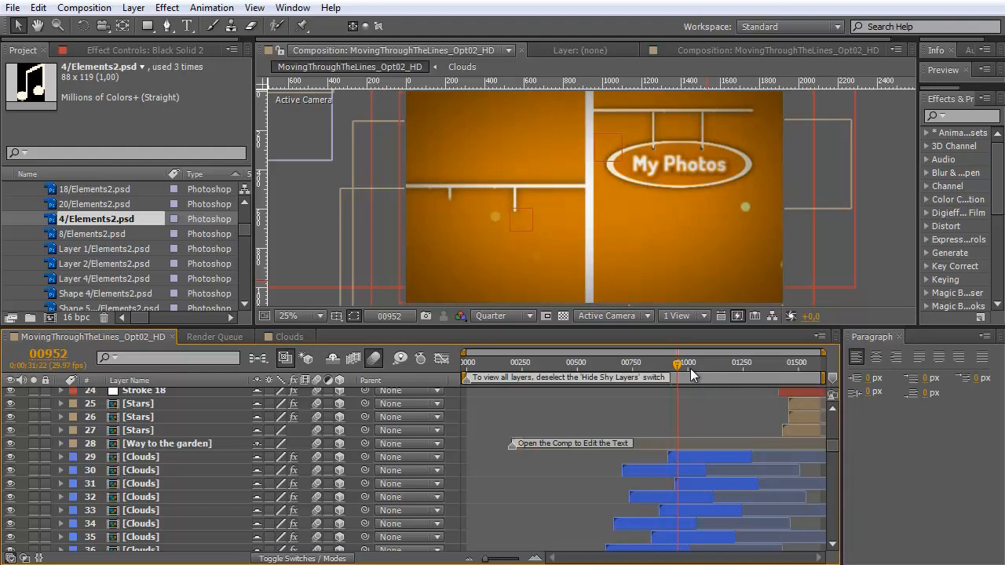
{"action": "mouse_move", "coordinate": [628, 294]}
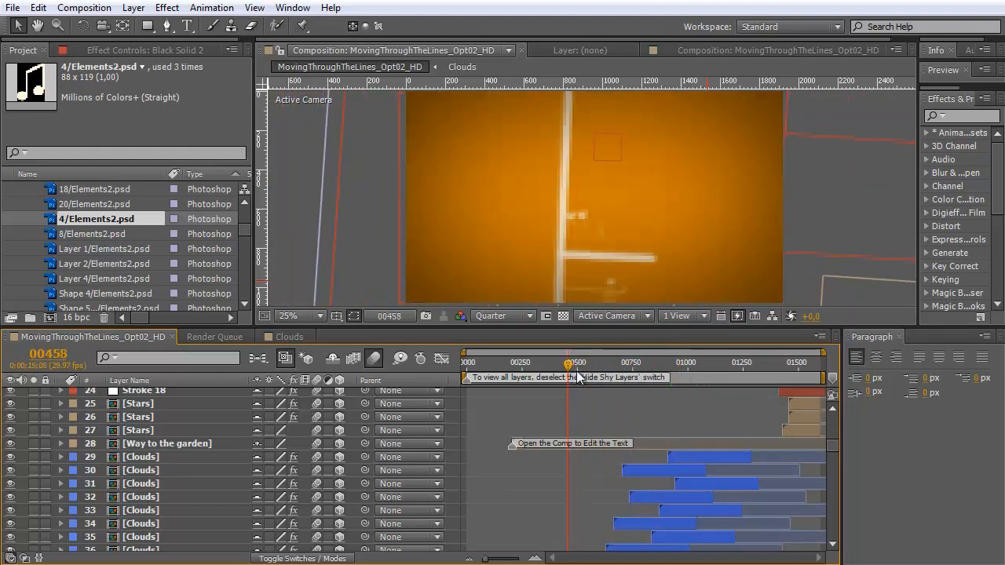
{"action": "left_click_drag", "start_coordinate": [565, 361], "coordinate": [643, 361]}
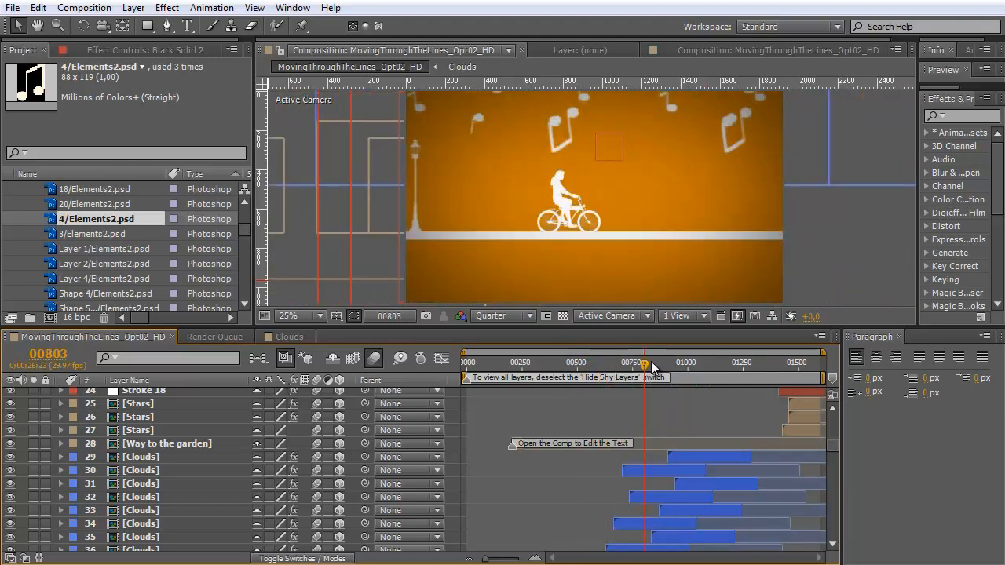
{"action": "mouse_move", "coordinate": [652, 367]}
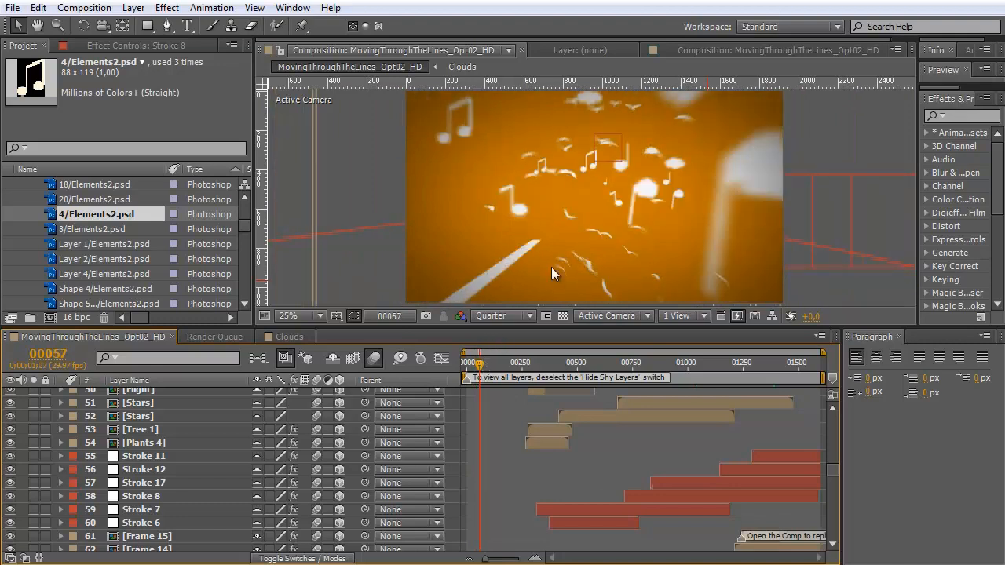
{"action": "mouse_move", "coordinate": [620, 110]}
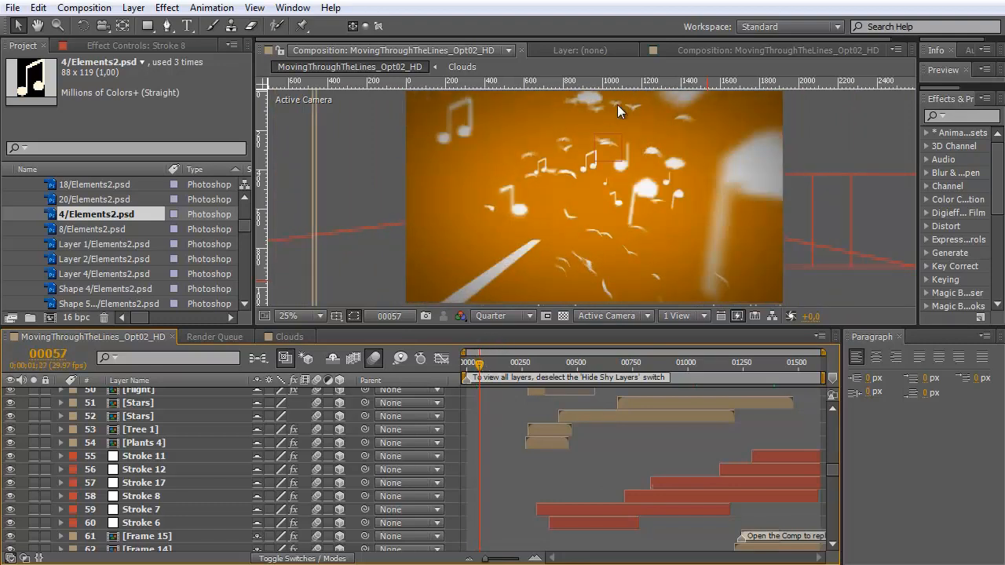